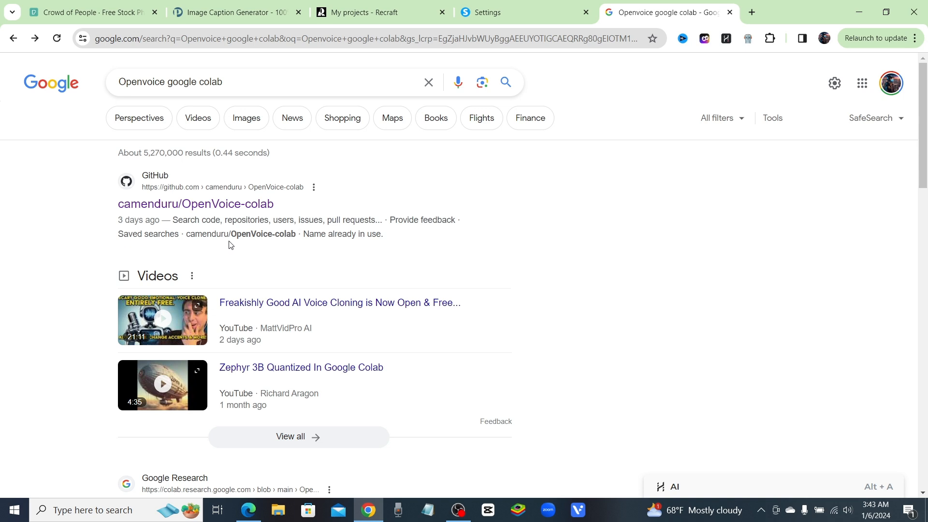
mouse_move(245, 239)
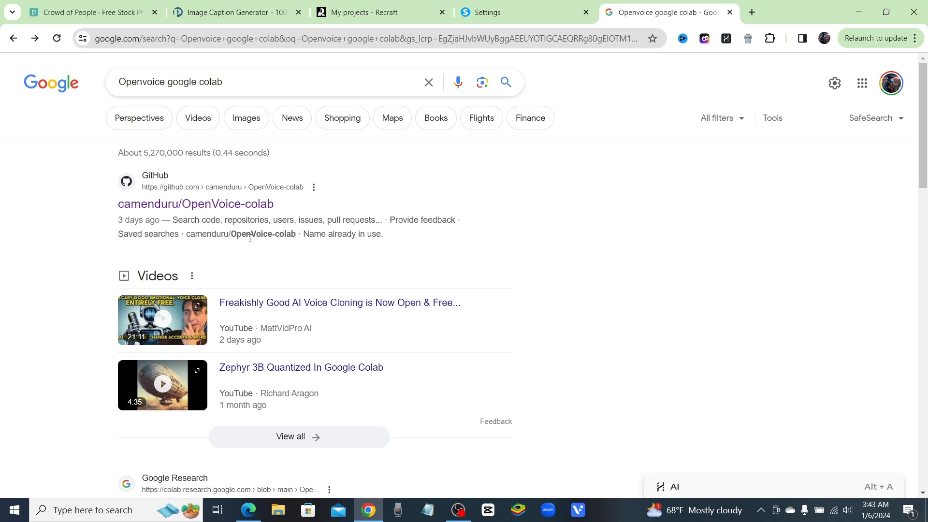
mouse_move(250, 239)
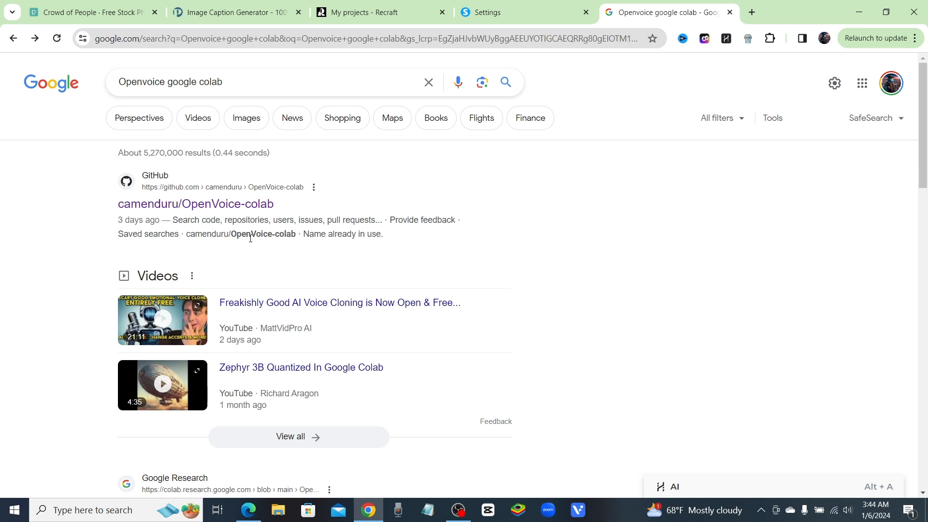
mouse_move(261, 234)
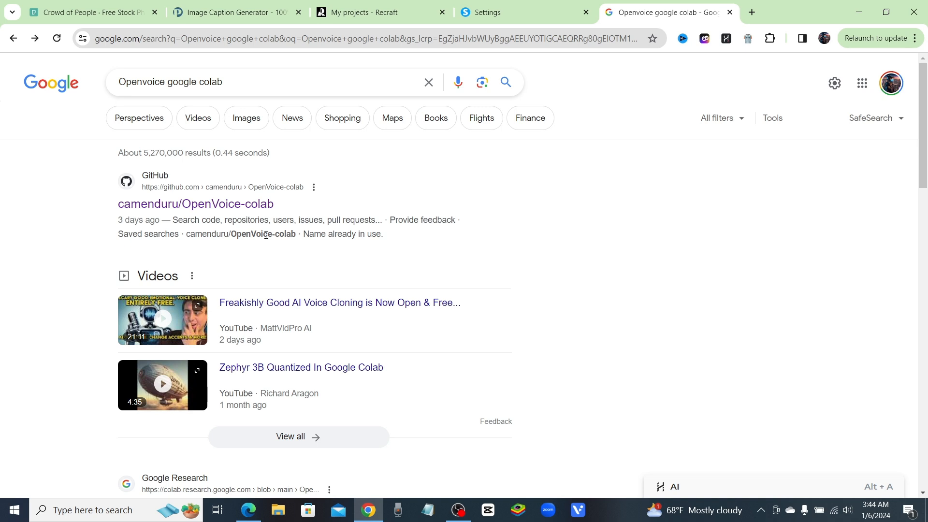
mouse_move(415, 169)
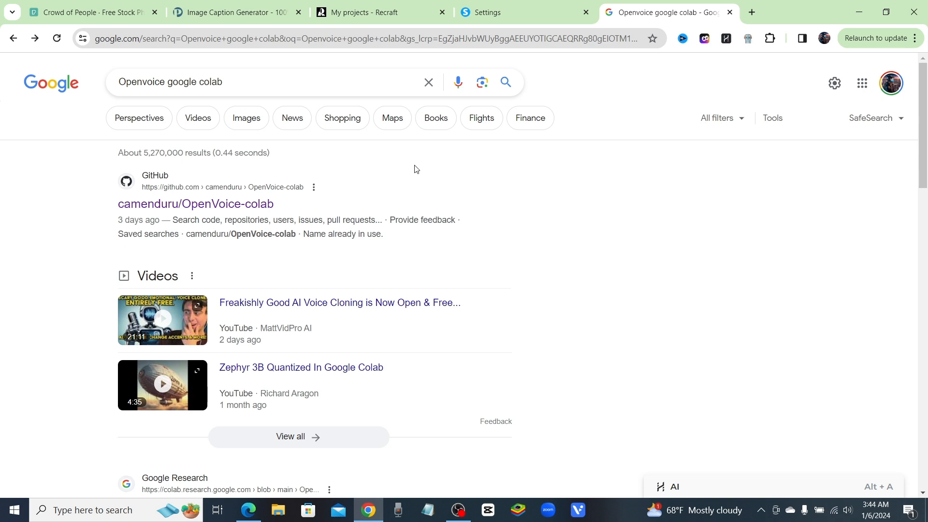
mouse_move(186, 104)
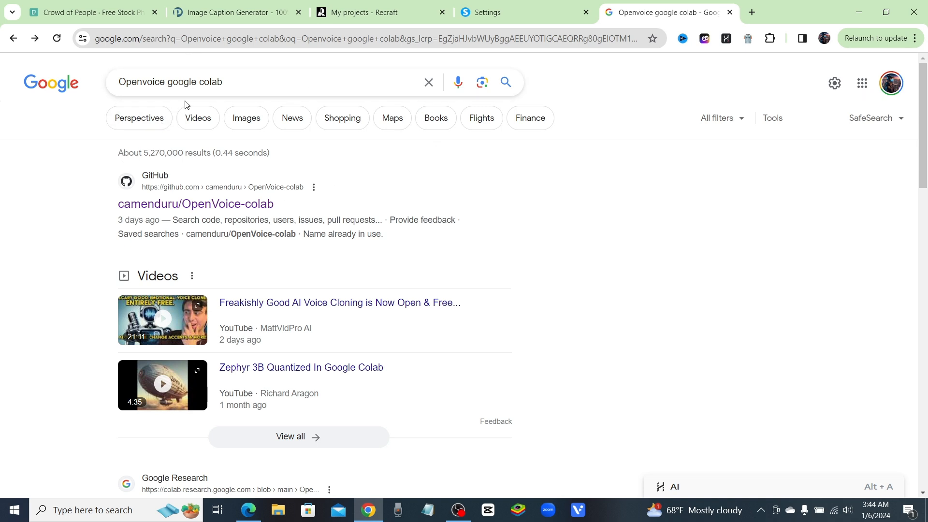
Open the camenduru/OpenVoice-colab repository and scroll its README to the Open in Colab badge.
click(160, 86)
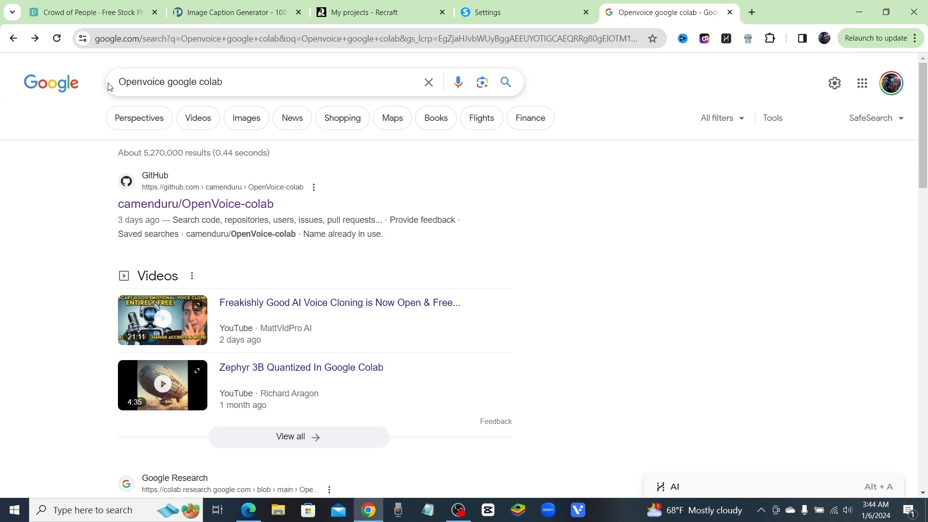
mouse_move(265, 191)
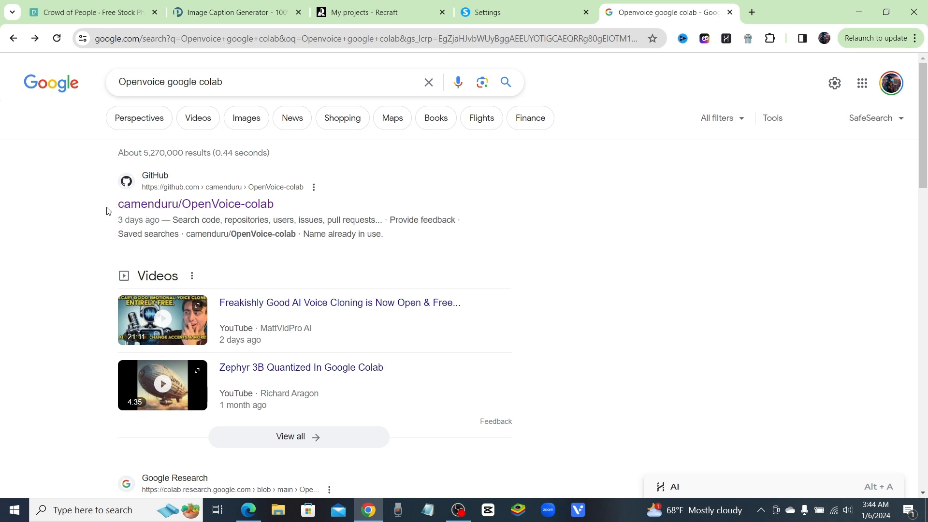
mouse_move(195, 204)
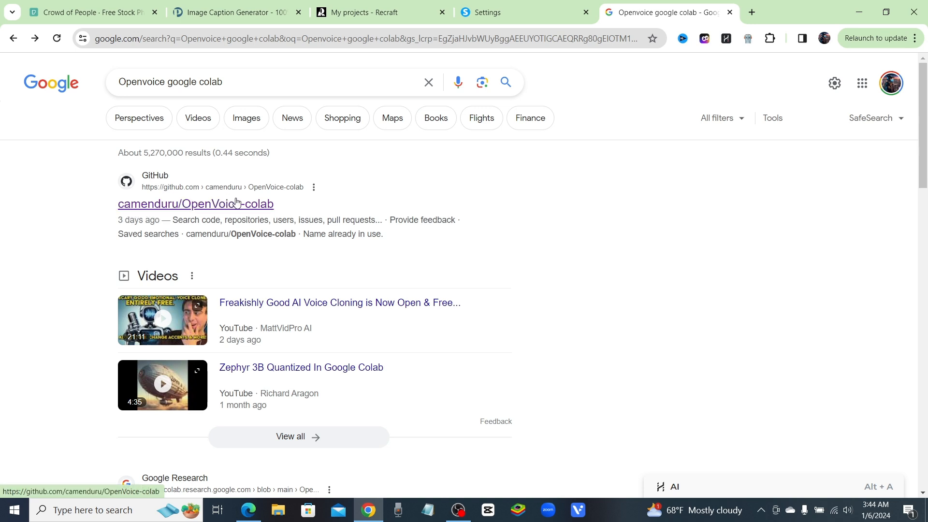
click(197, 204)
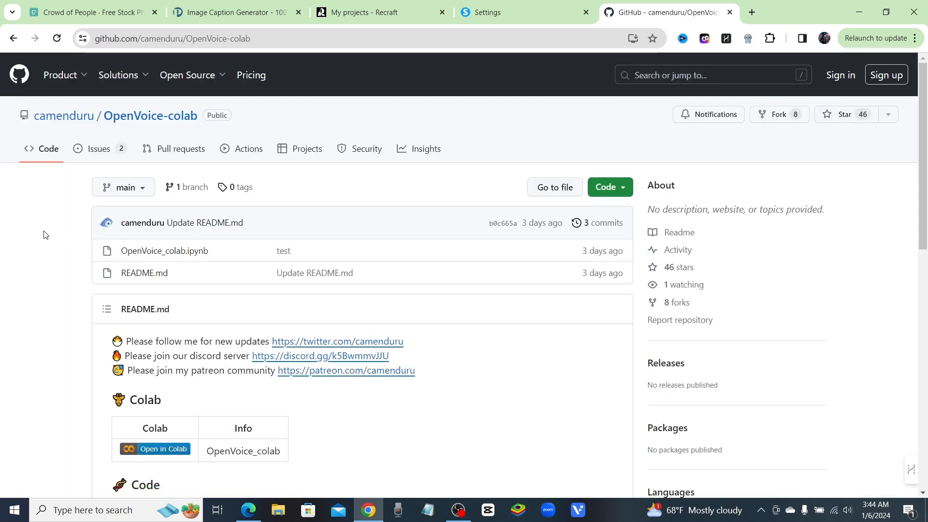
scroll(down, 3)
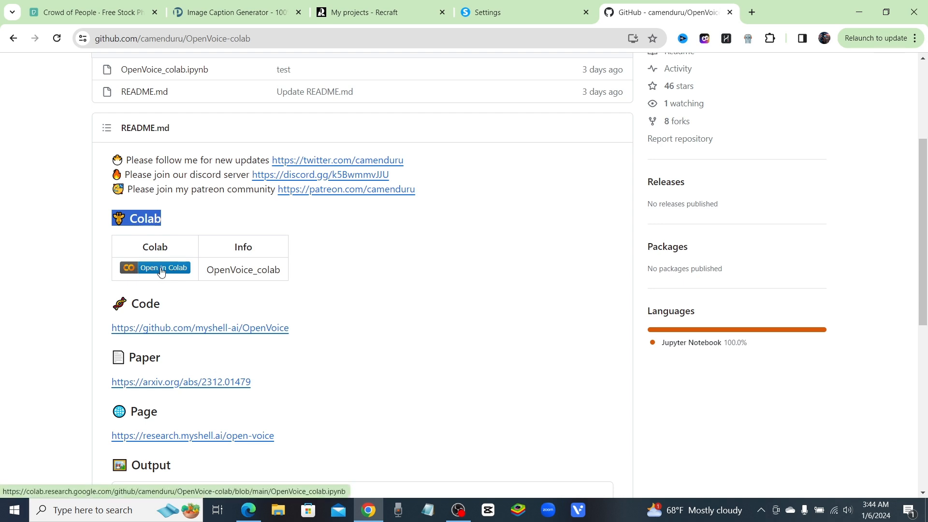
Launch the OpenVoice_colab notebook in Colab and run its setup cell until the gradio.live link appears.
click(155, 268)
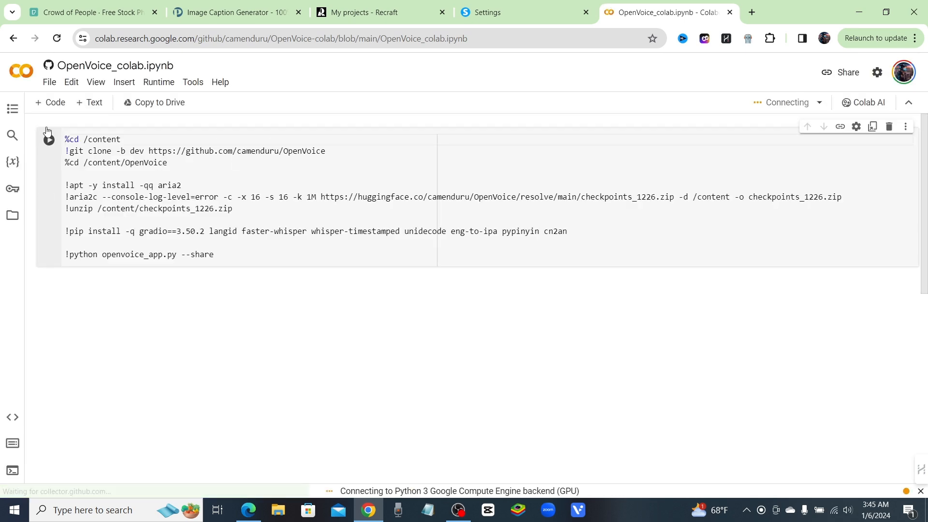
mouse_move(48, 140)
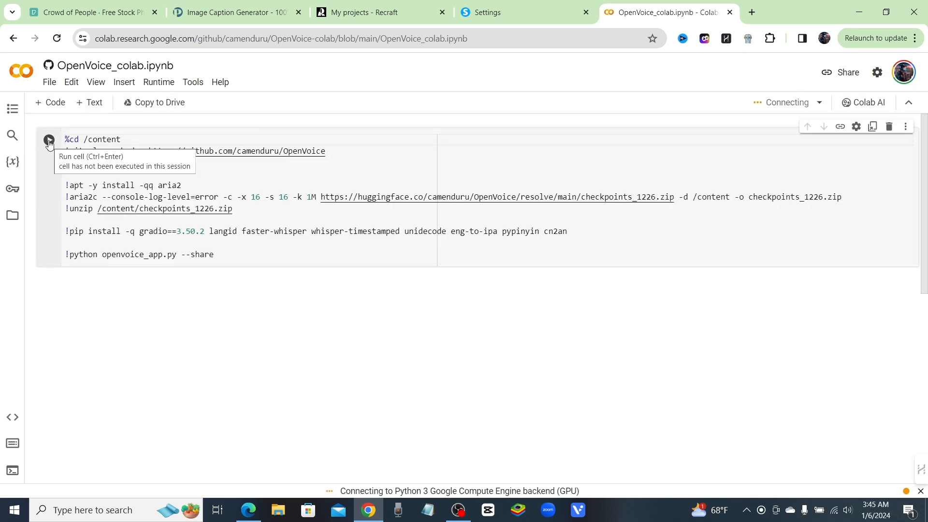
click(48, 139)
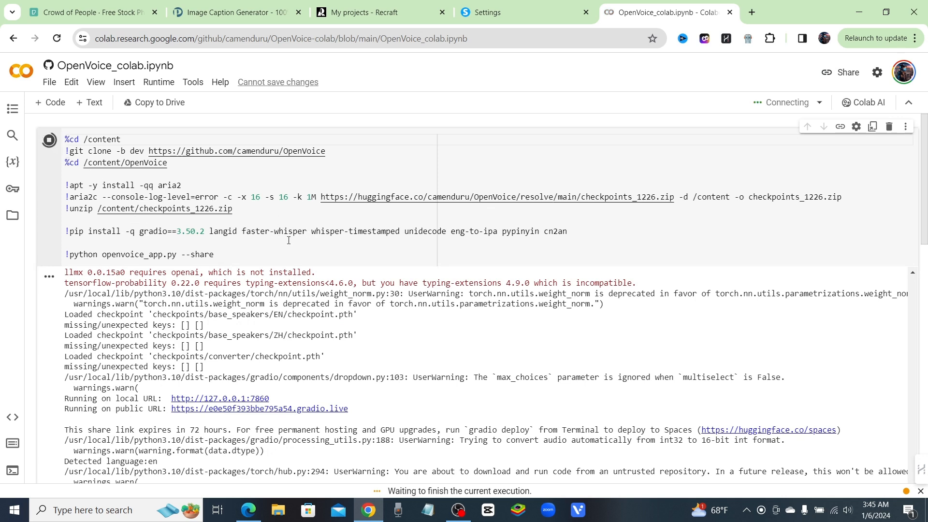
scroll(down, 3)
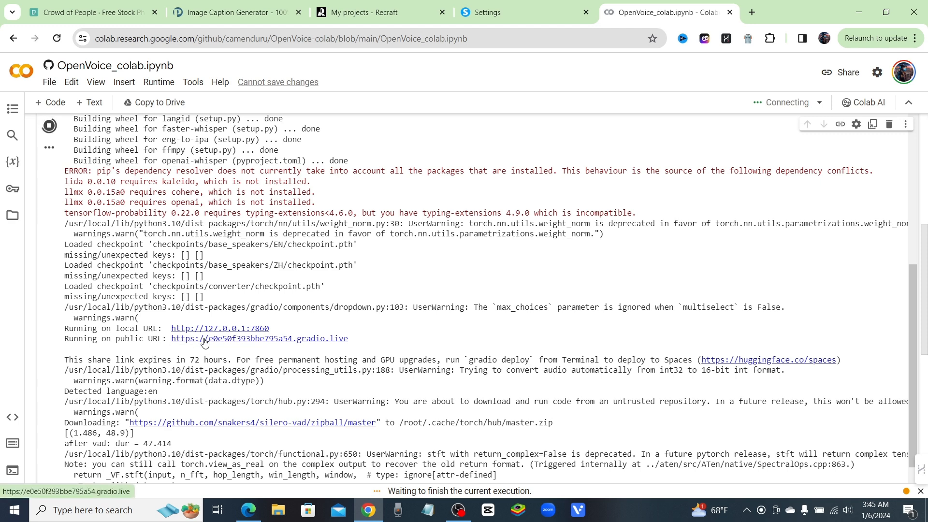
Open the public Gradio demo link and play the preloaded 19-second reference voice sample.
click(259, 339)
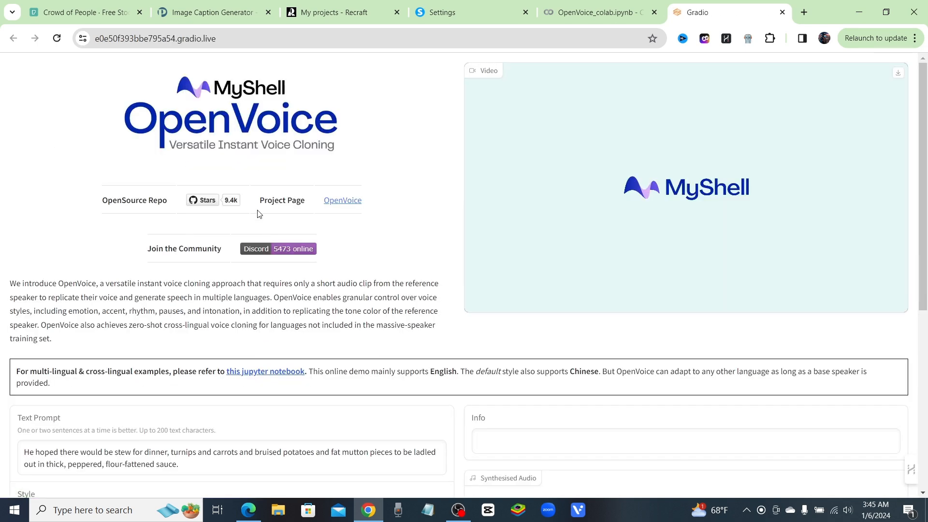
mouse_move(160, 96)
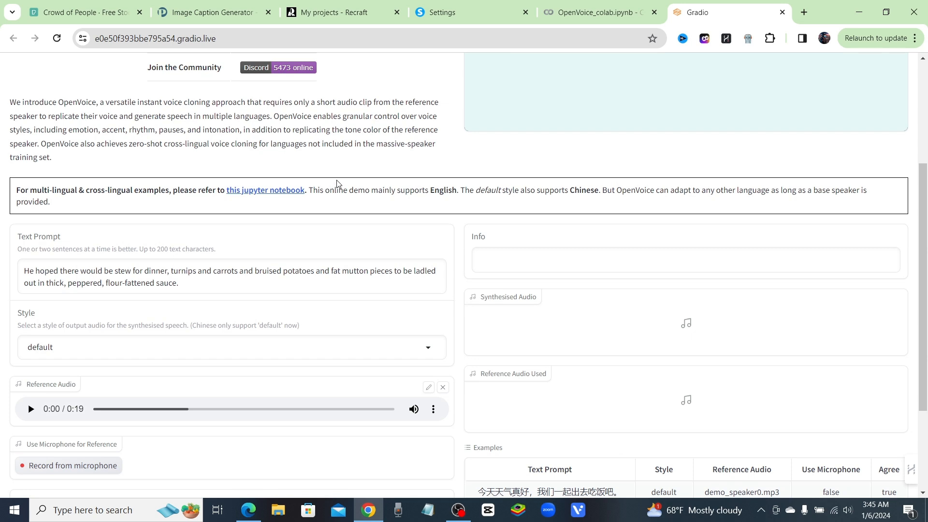
mouse_move(336, 246)
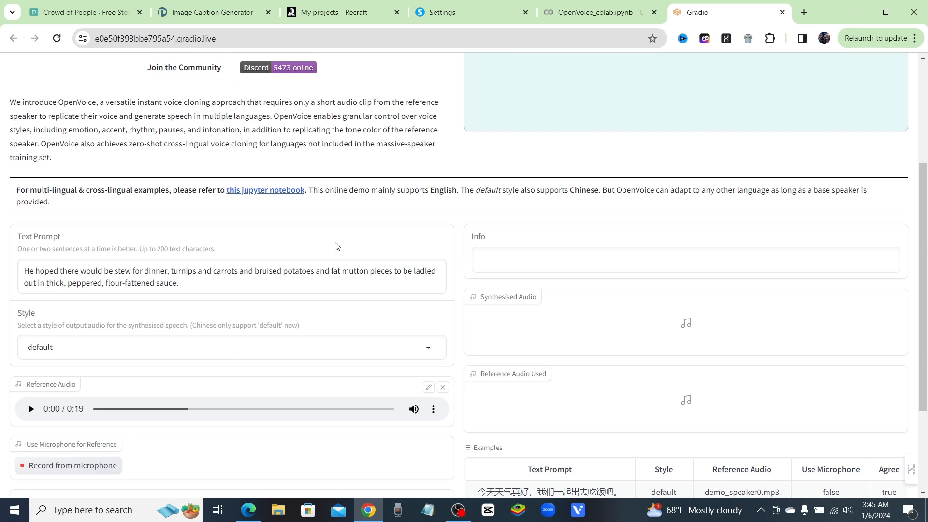
mouse_move(406, 207)
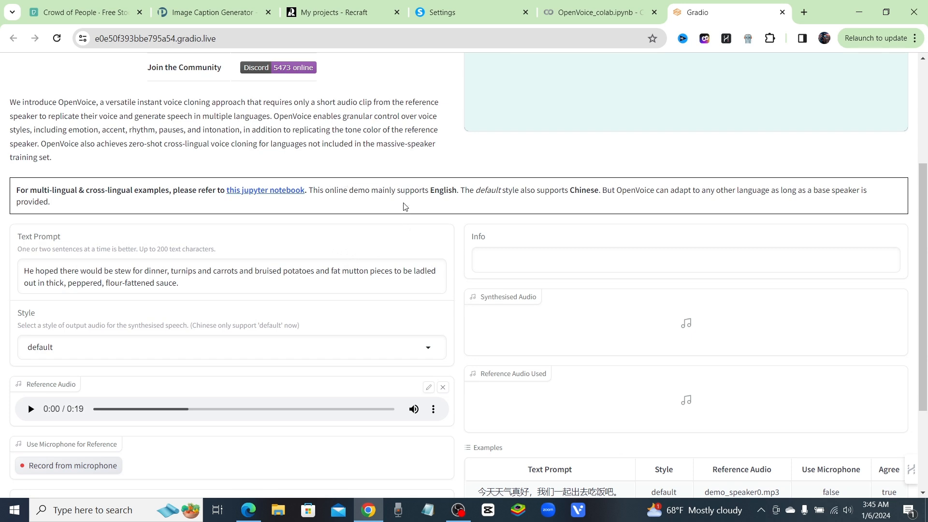
scroll(down, 3)
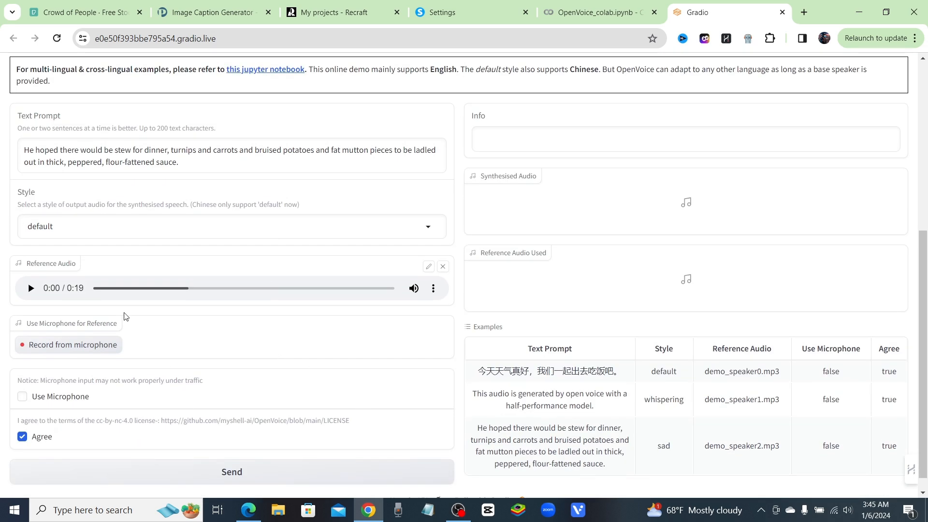
mouse_move(312, 344)
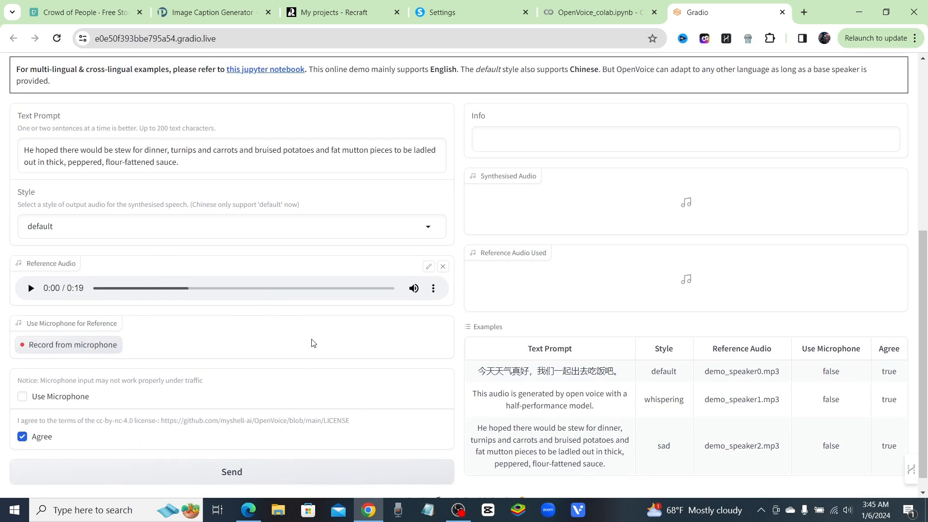
mouse_move(183, 283)
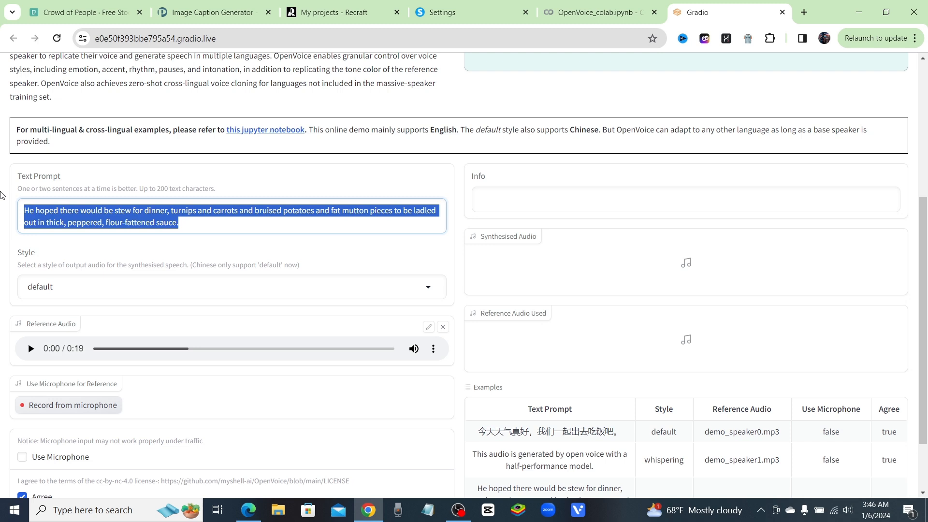
click(203, 267)
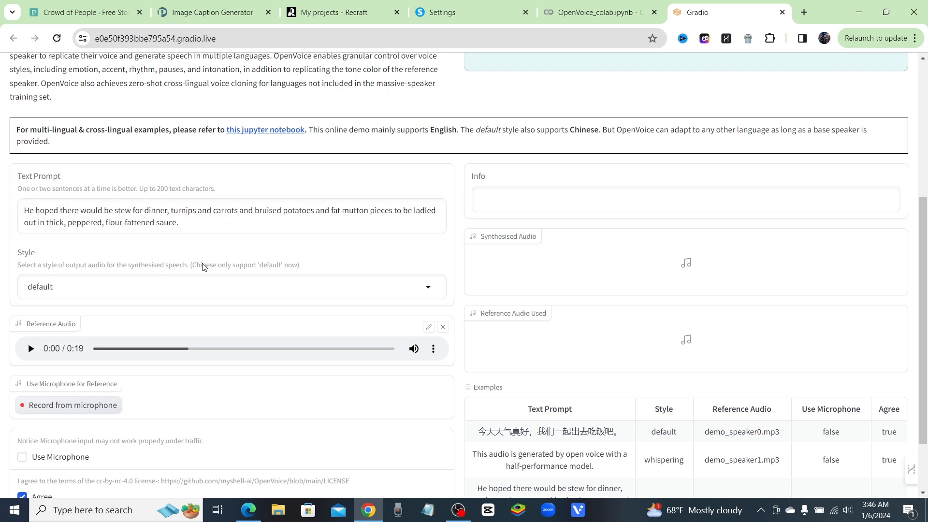
mouse_move(290, 309)
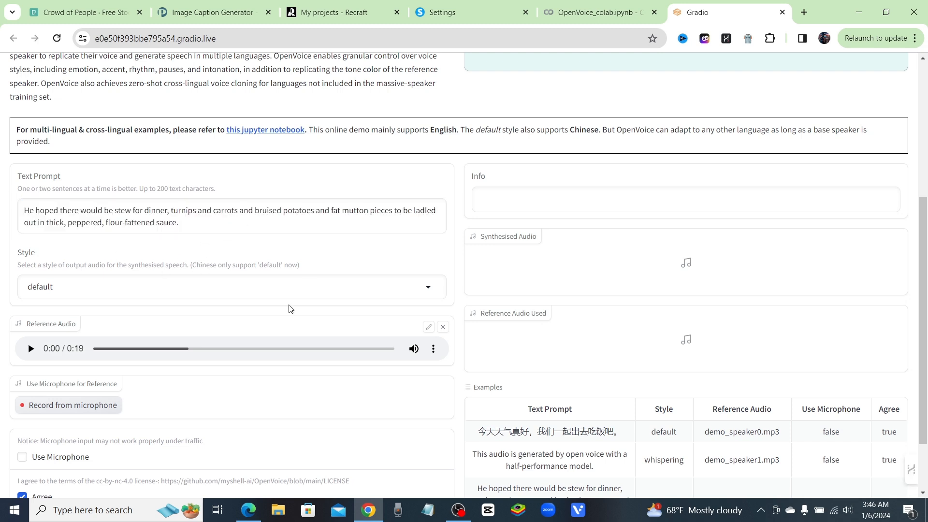
scroll(down, 3)
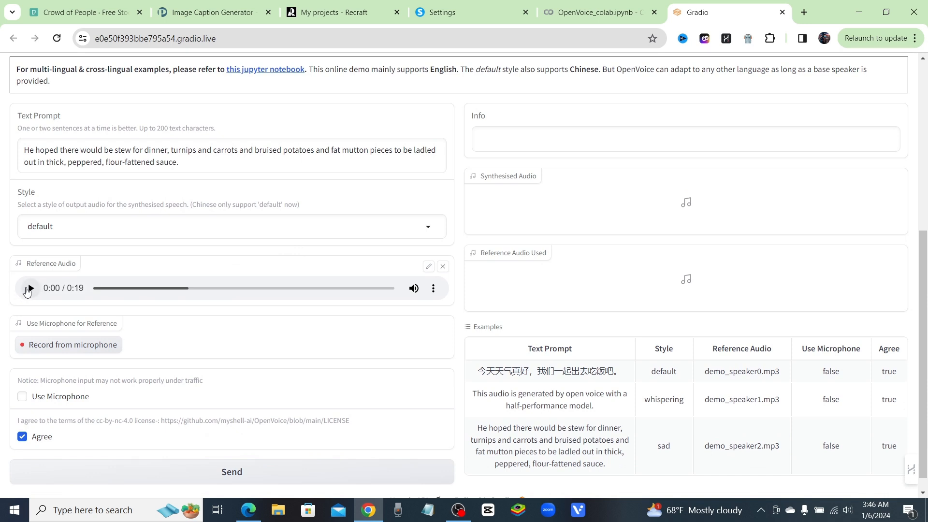
mouse_move(71, 293)
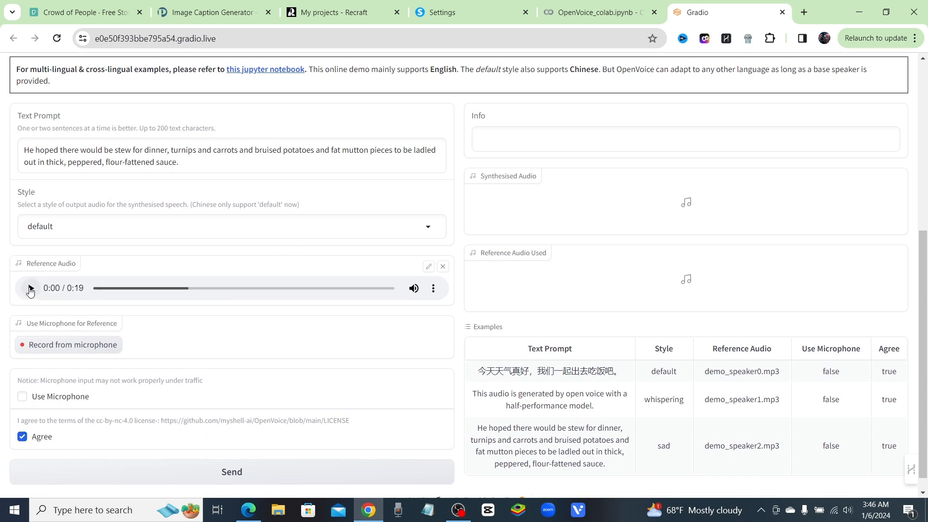
click(29, 288)
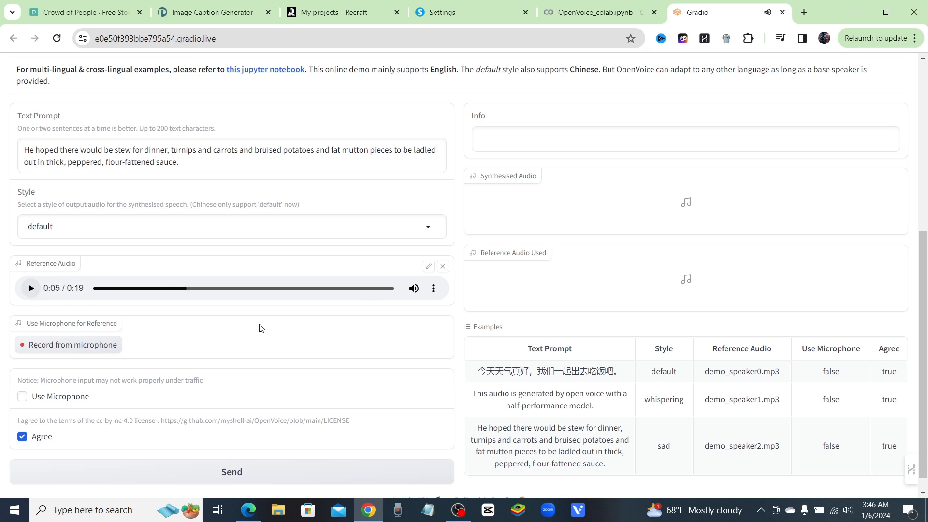
Clear the preloaded reference audio so the Reference Audio slot is empty.
click(187, 288)
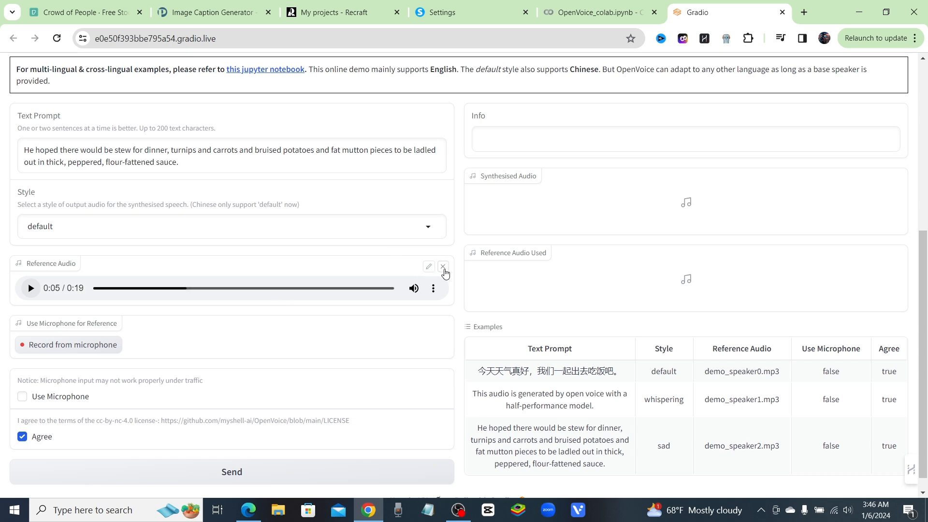
click(443, 267)
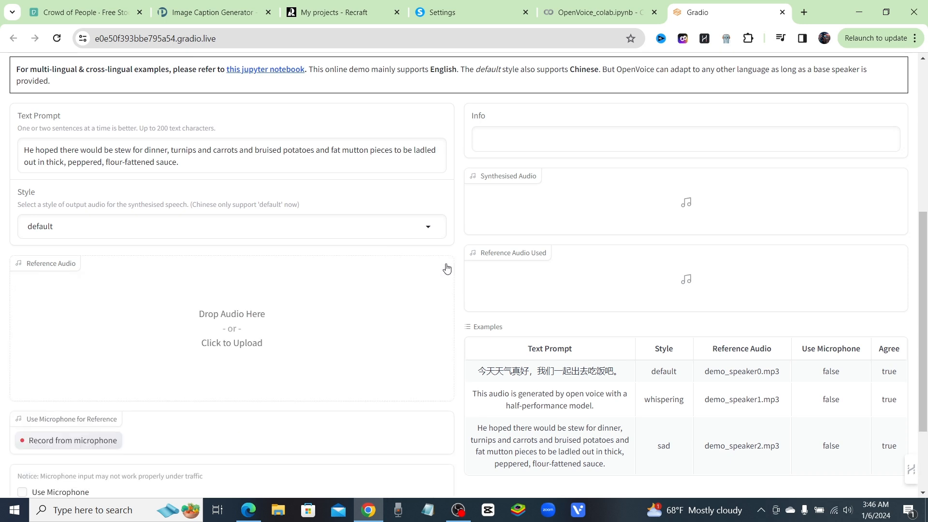
scroll(down, 3)
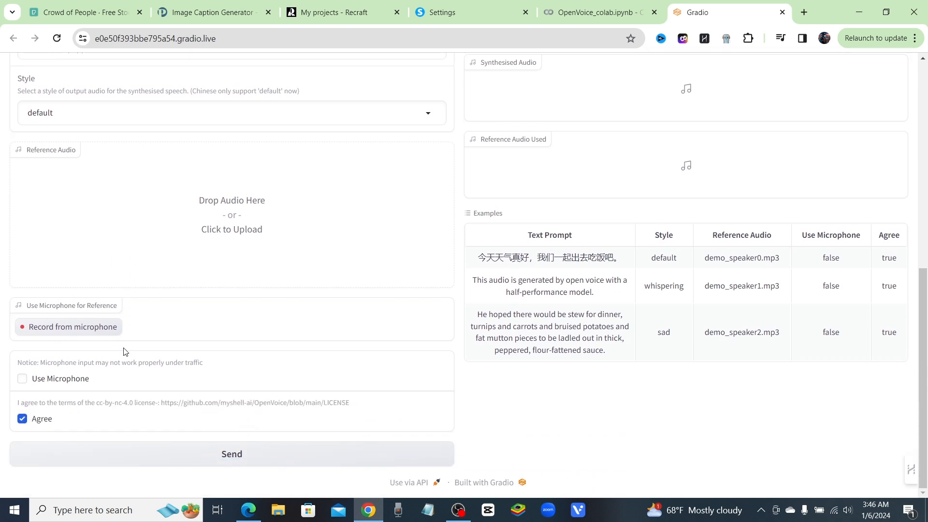
mouse_move(237, 239)
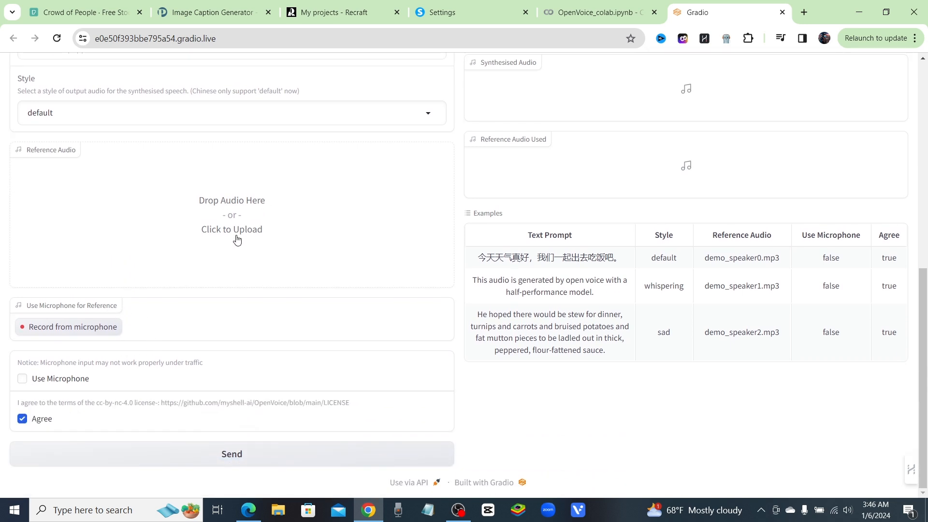
mouse_move(220, 204)
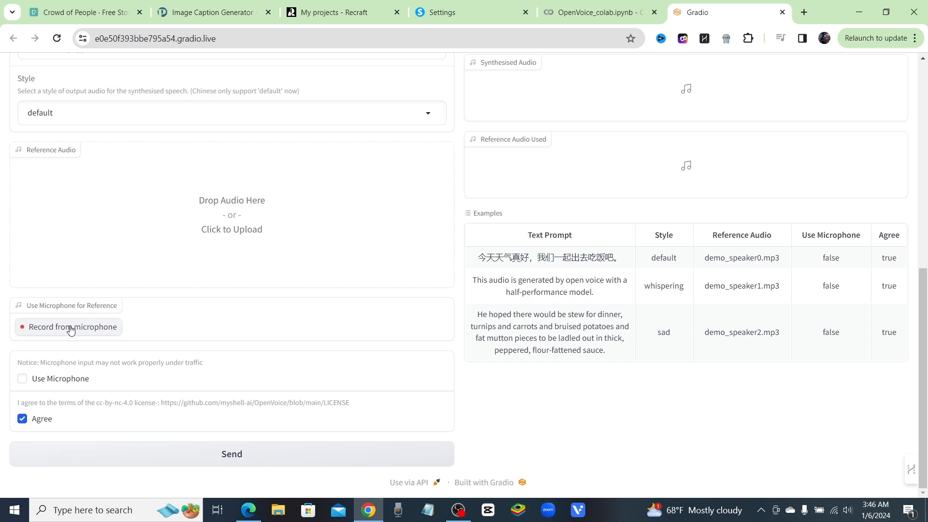
Enable Use Microphone, start recording and allow Chrome microphone access this time.
click(22, 379)
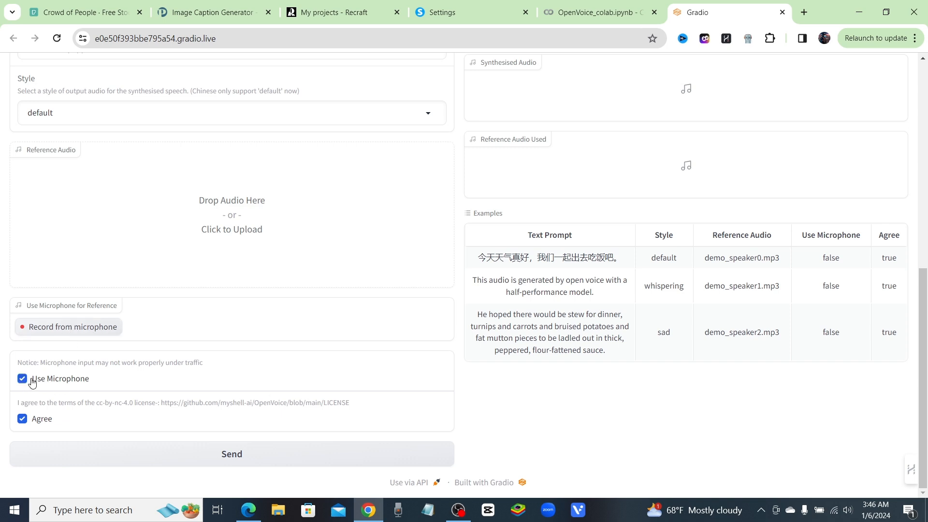
mouse_move(81, 386)
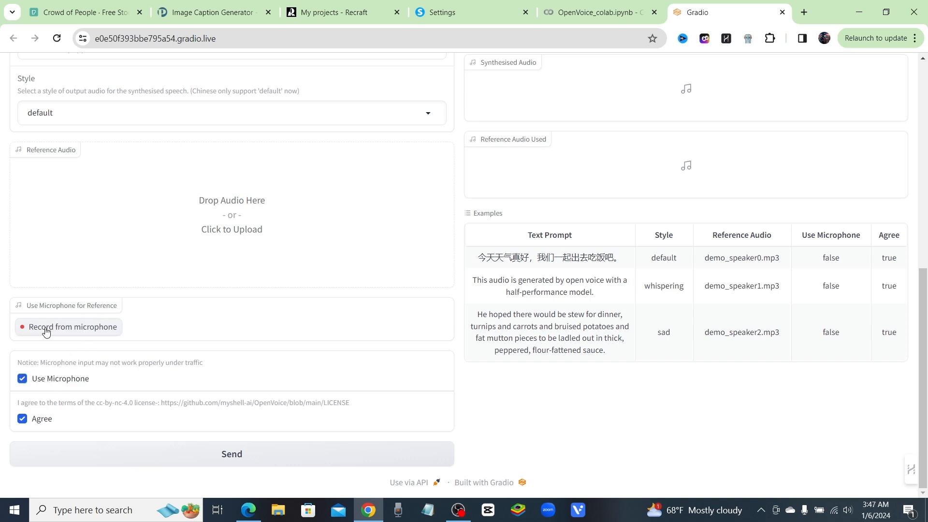
click(73, 327)
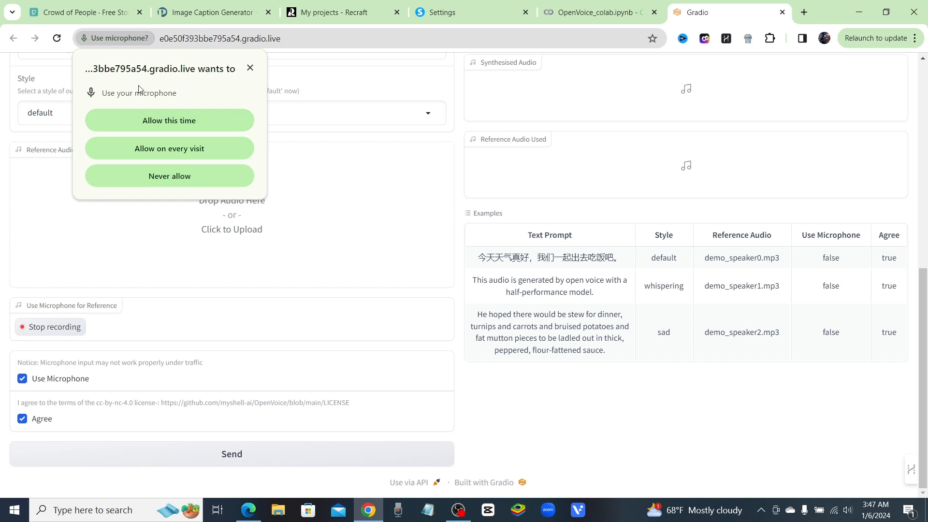
click(169, 120)
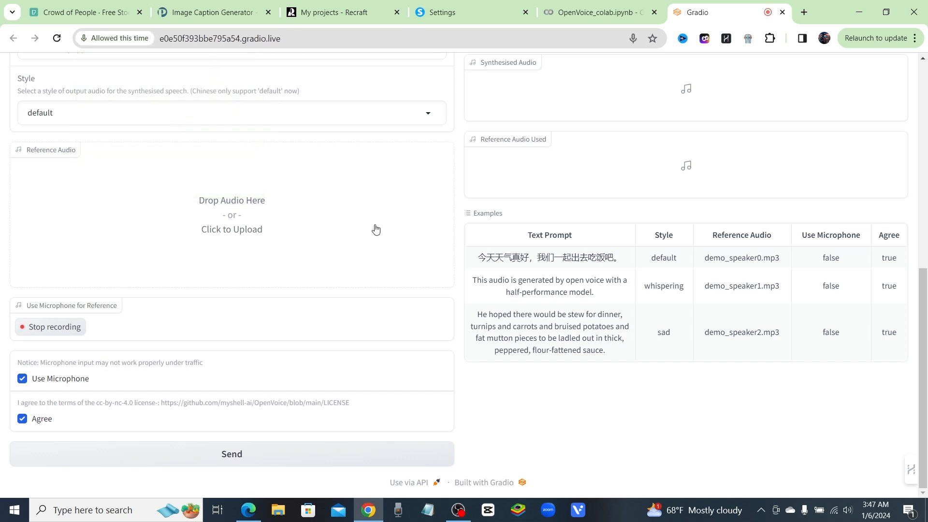
mouse_move(239, 246)
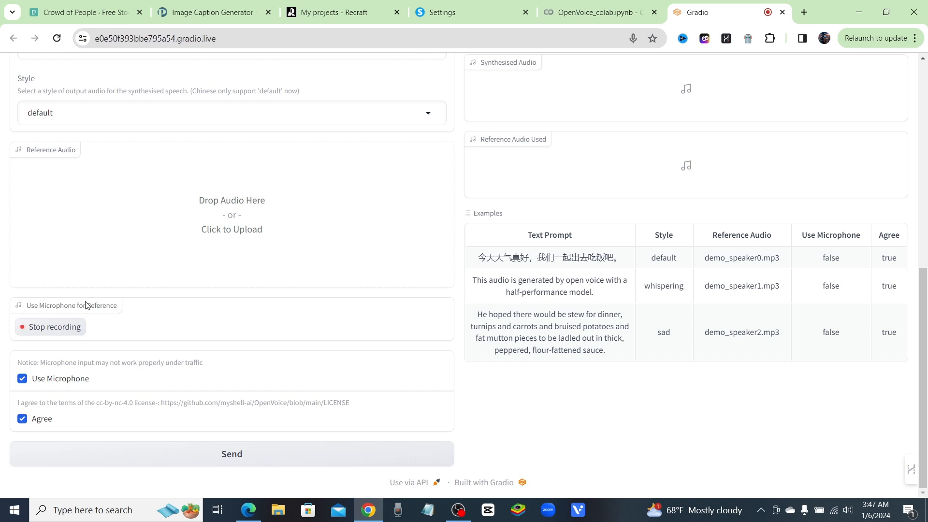
mouse_move(408, 302)
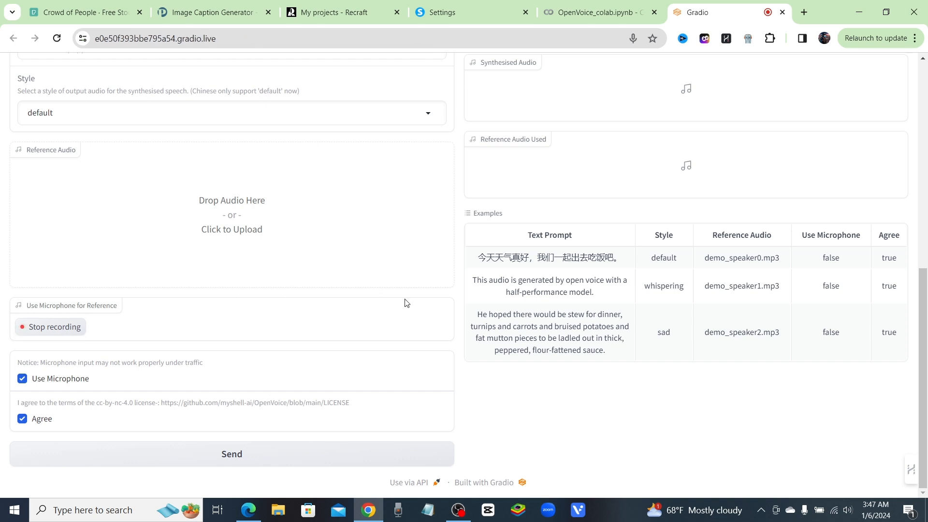
mouse_move(288, 312)
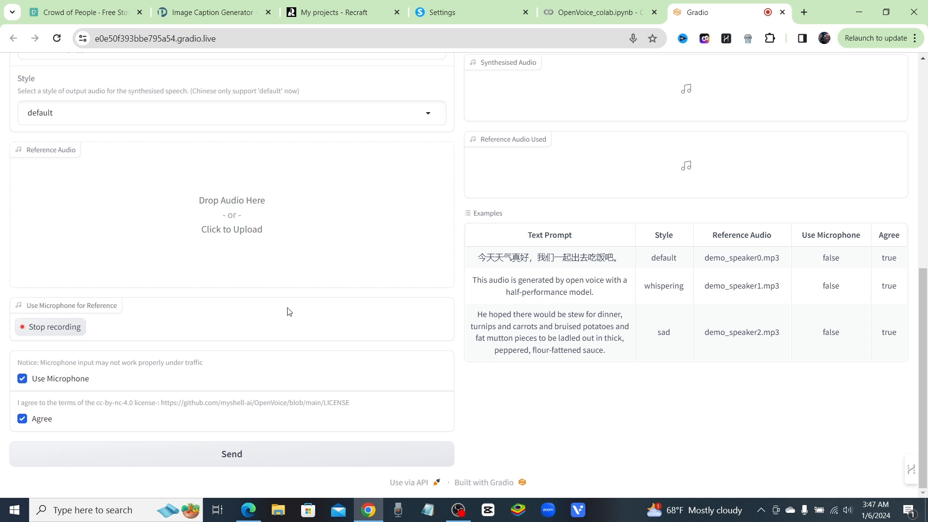
mouse_move(416, 400)
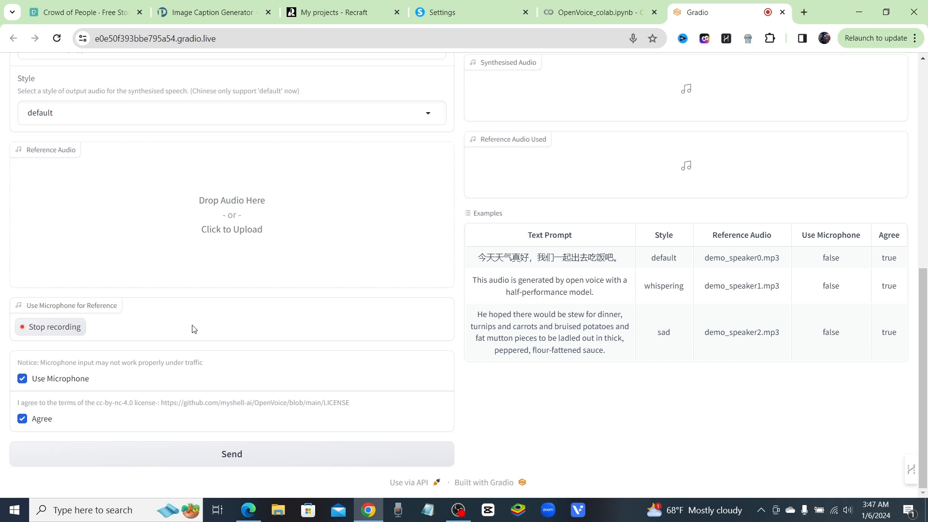
mouse_move(30, 344)
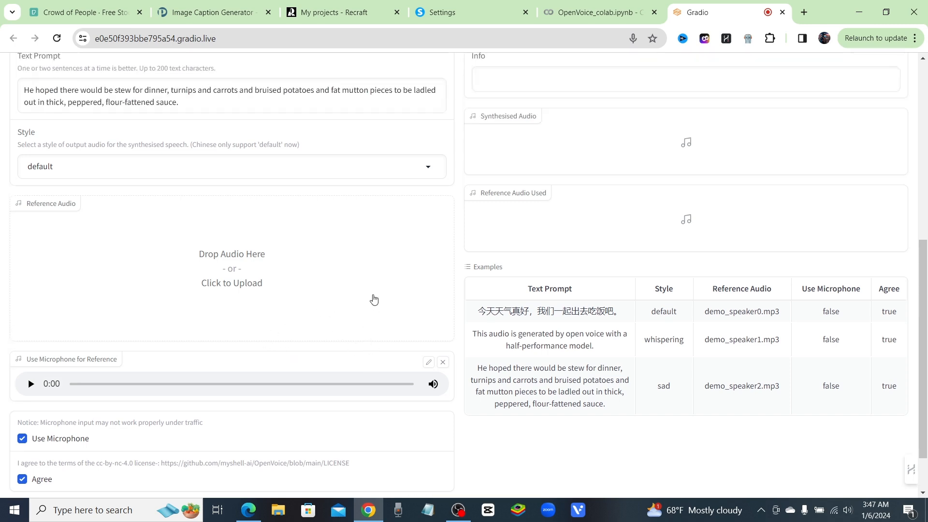
Play back the roughly five-second recorded microphone reference clip.
scroll(down, 3)
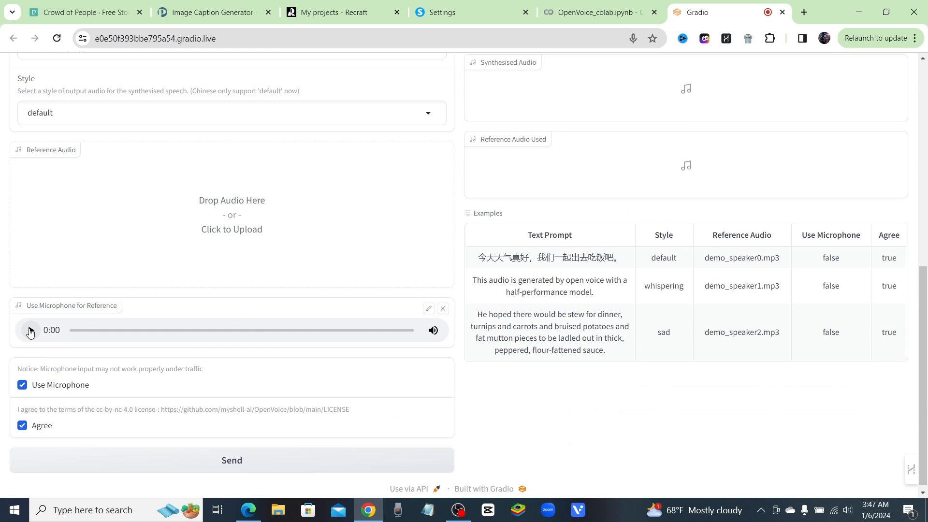
click(30, 331)
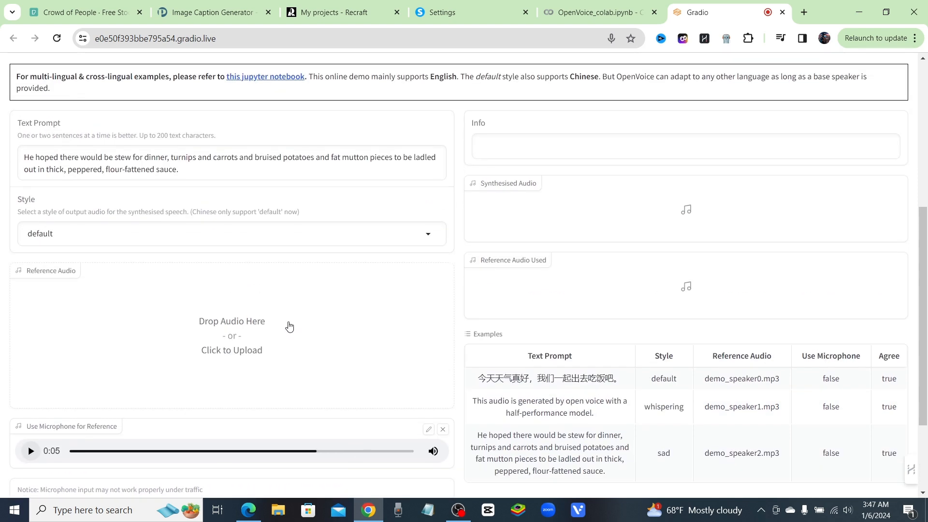
mouse_move(257, 307)
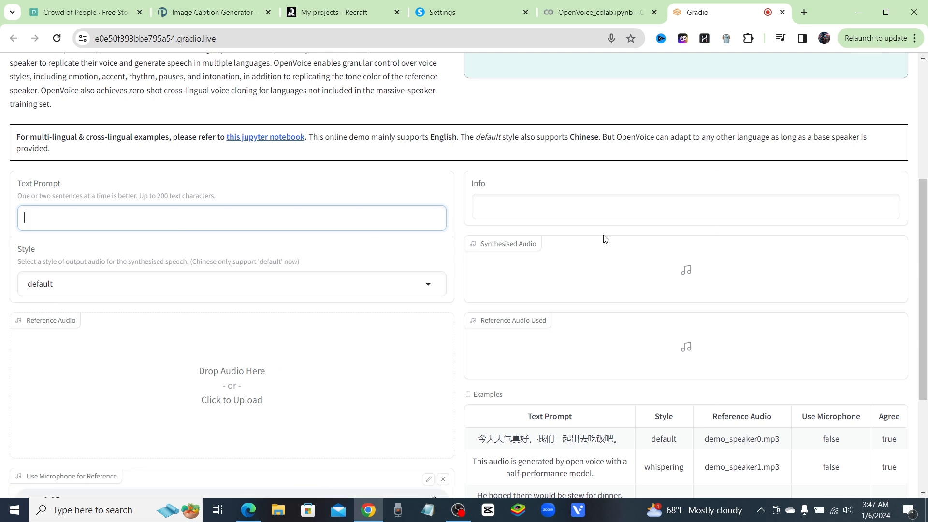
Fill the Text Prompt with "hey guys this is a free voice cloning tool for everybody to use even if your a broke bih".
text(hey g)
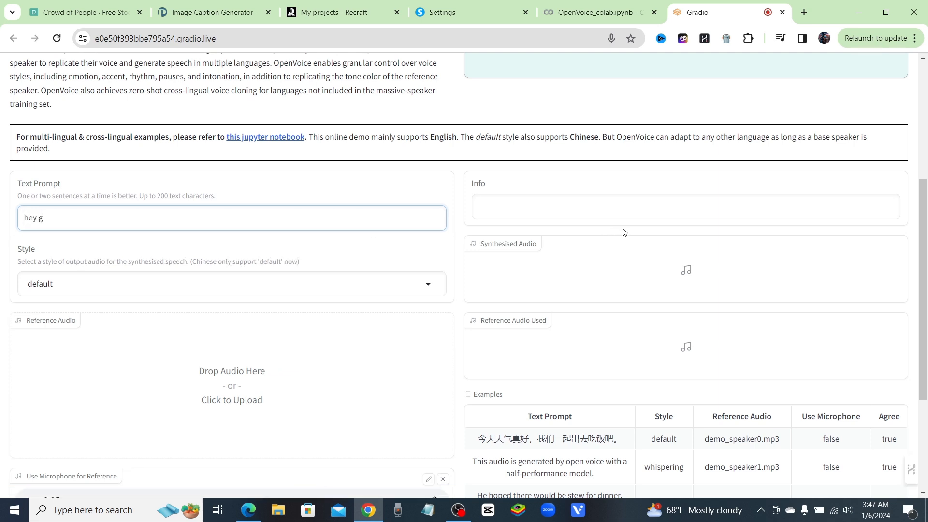
text(uys this)
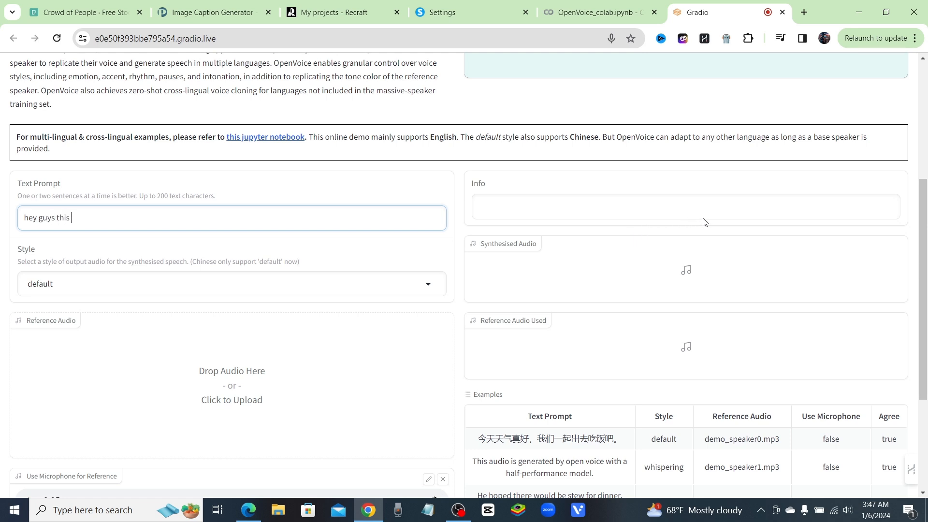
text(is a)
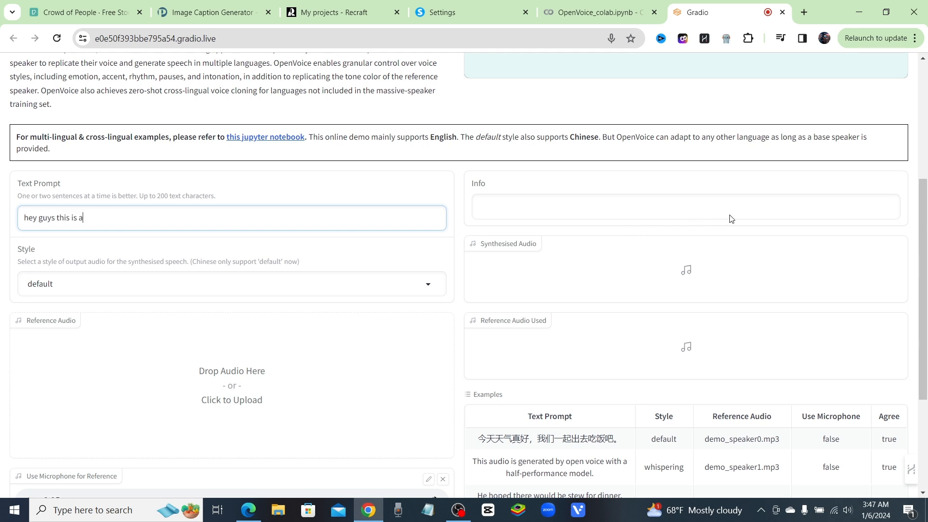
text(free voice clonn)
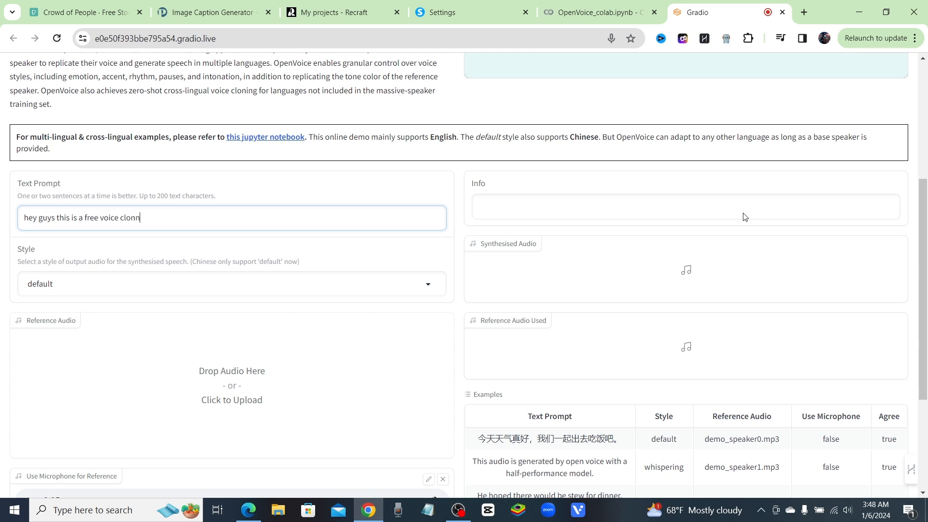
text(ing tool for everybody to us)
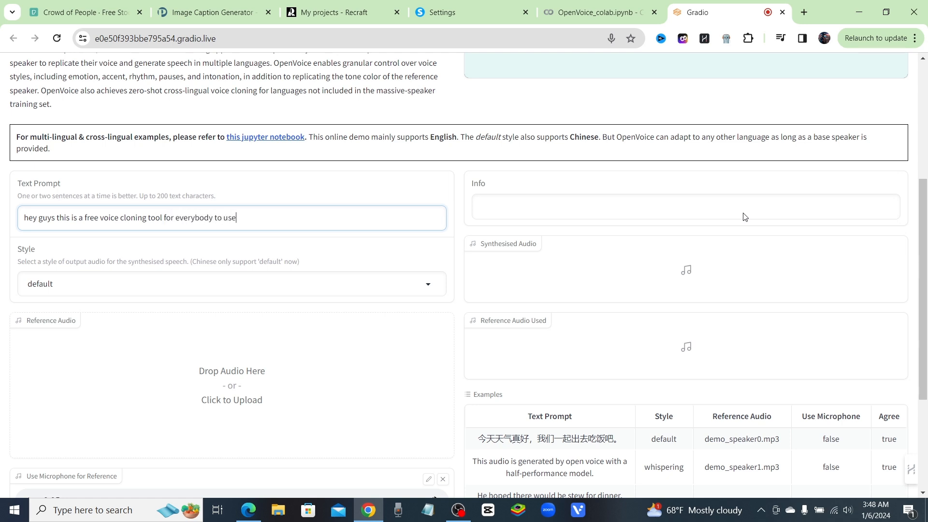
text(even if y)
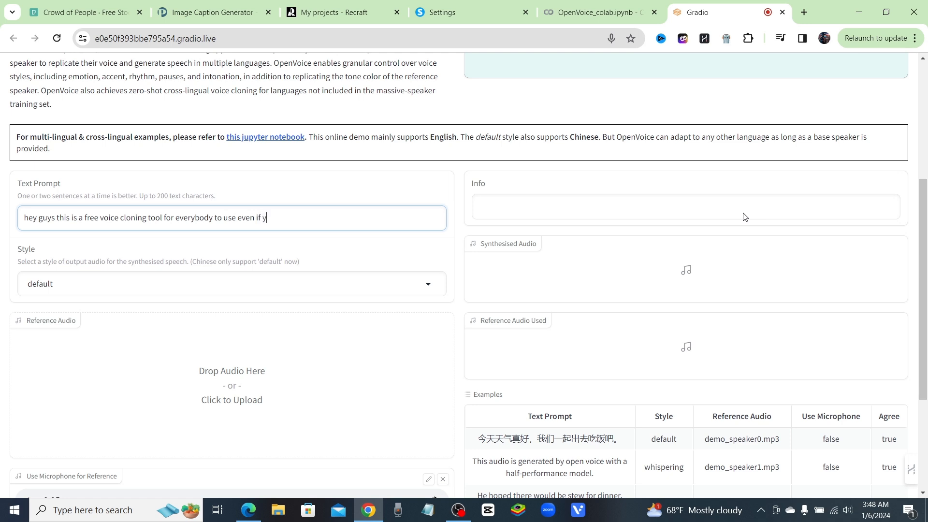
text(our)
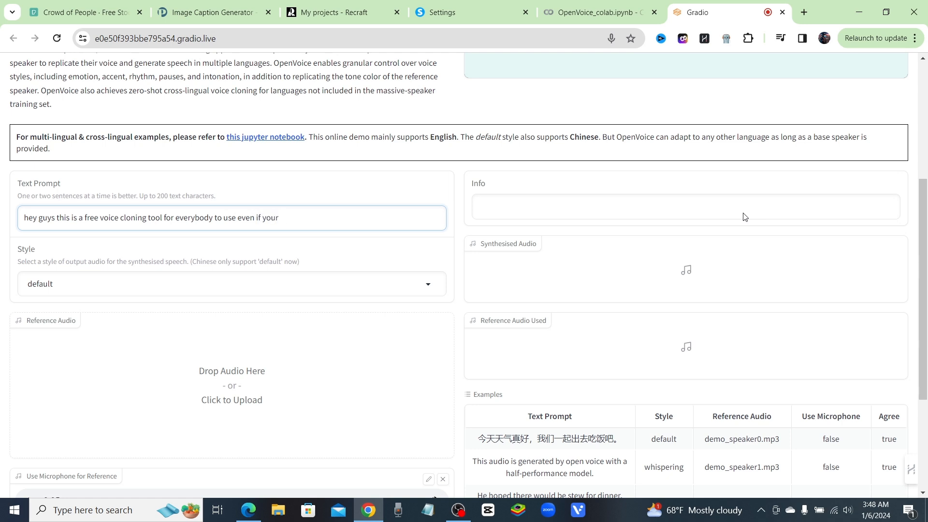
text(a broke)
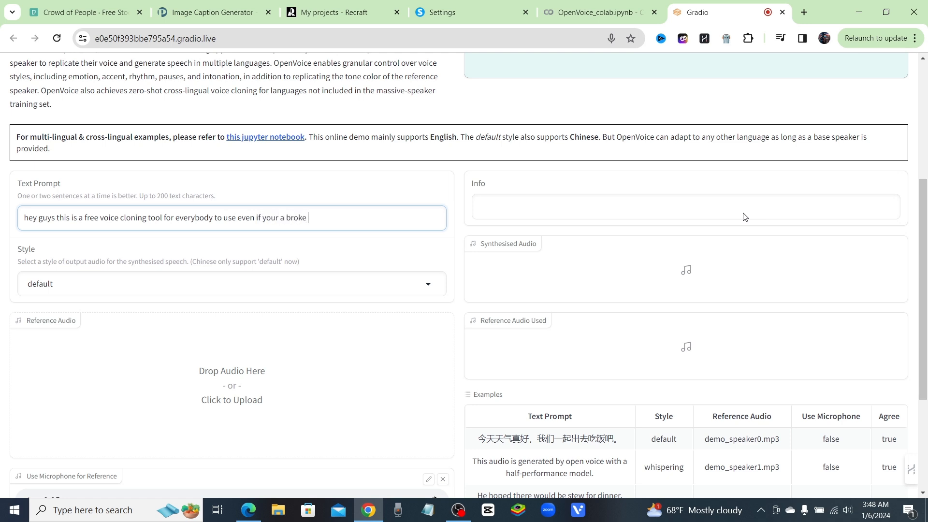
text(bih)
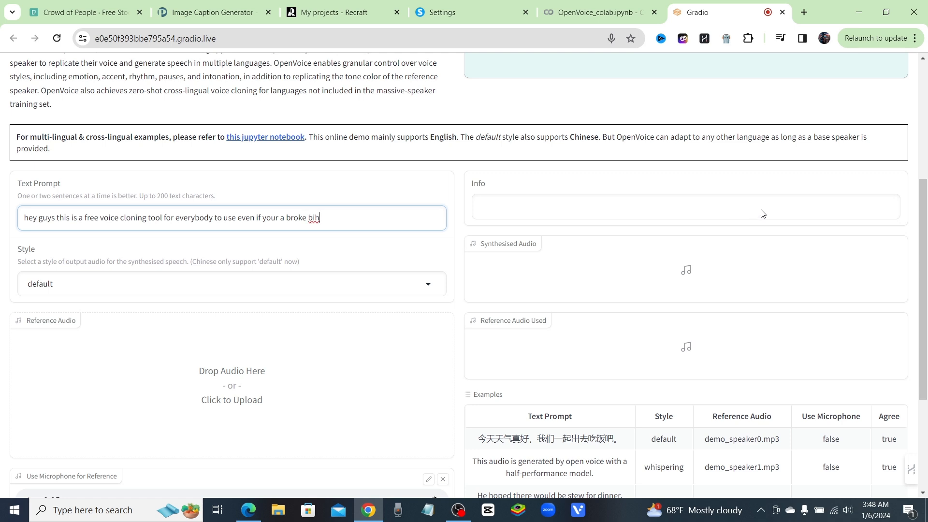
mouse_move(329, 337)
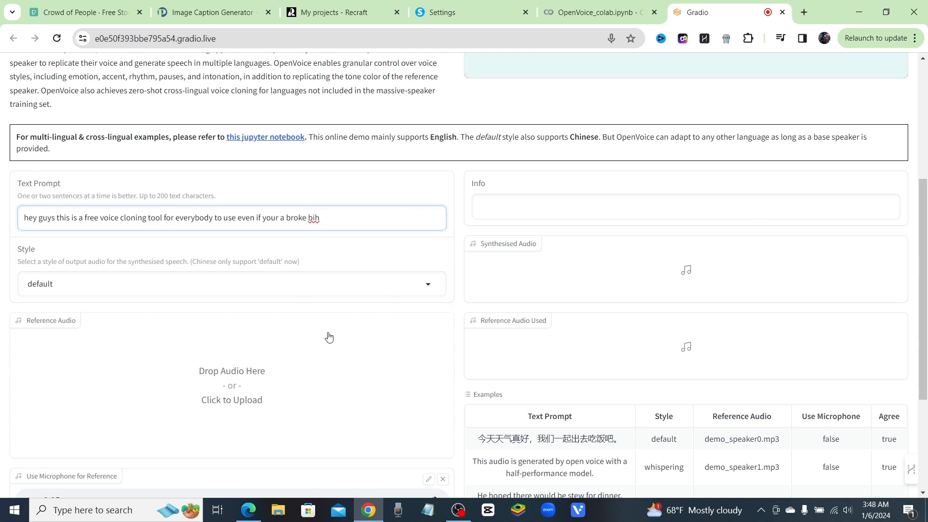
scroll(down, 3)
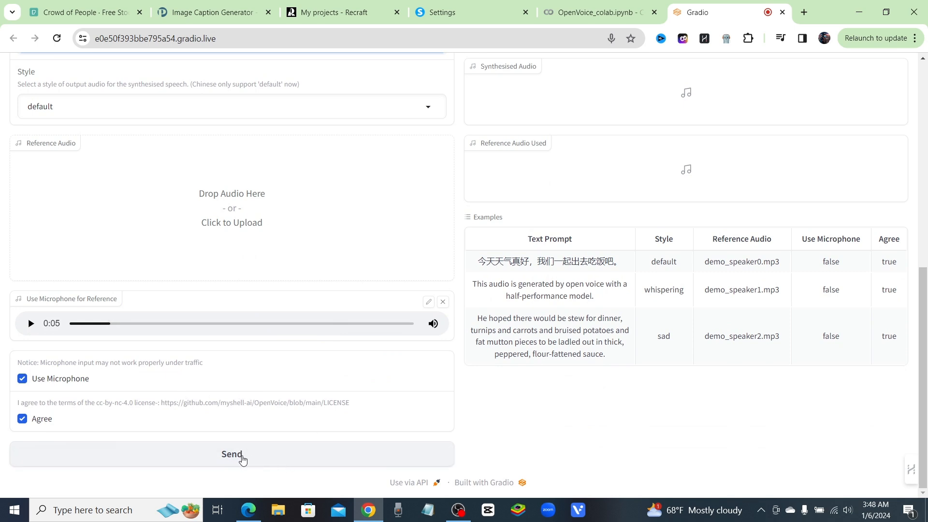
Send the prompt for synthesis and play the resulting five-second Synthesised Audio clip through.
click(231, 455)
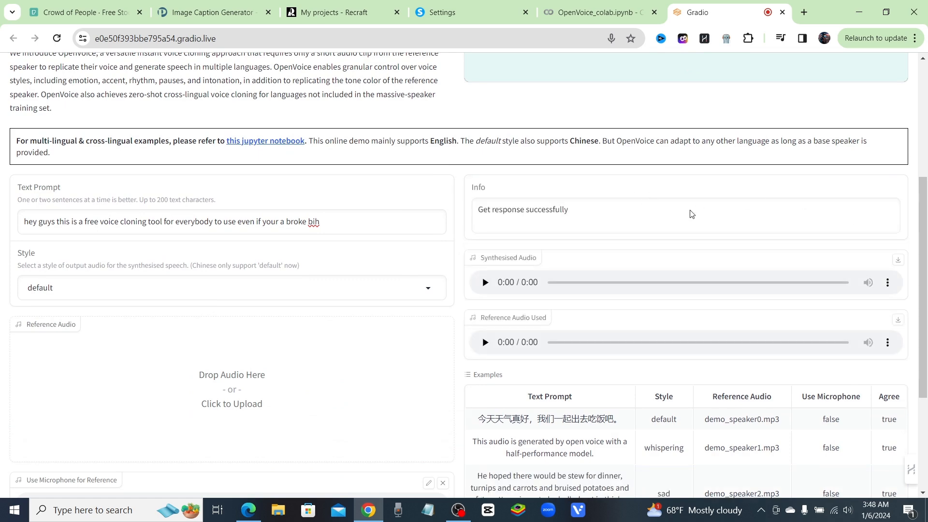
scroll(down, 3)
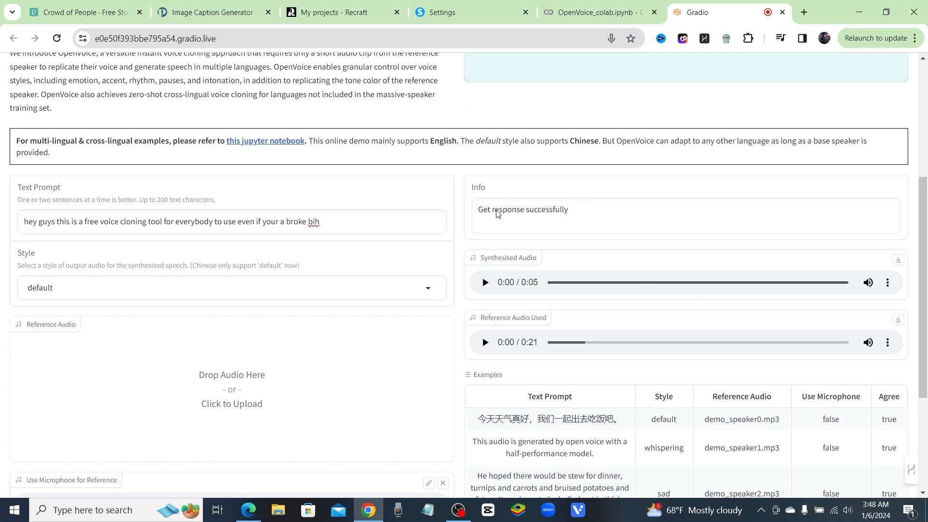
mouse_move(569, 273)
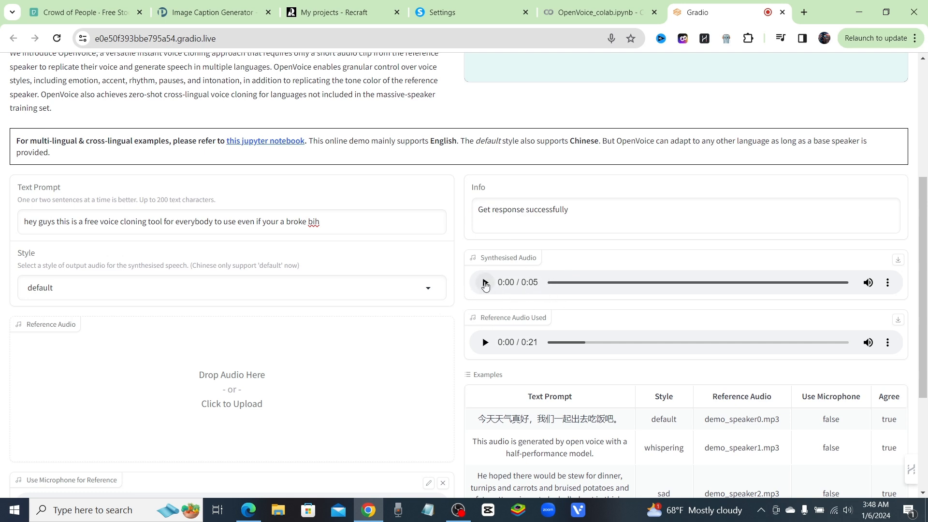
click(484, 283)
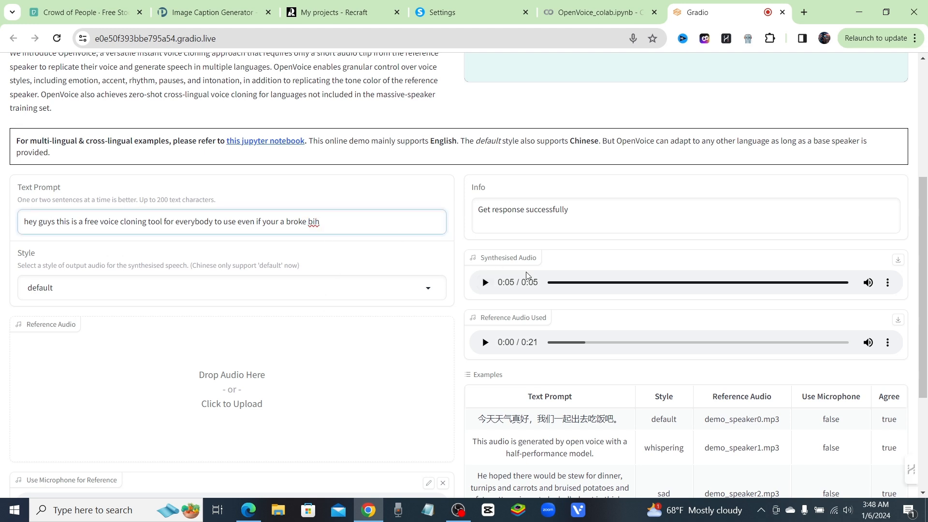
click(484, 282)
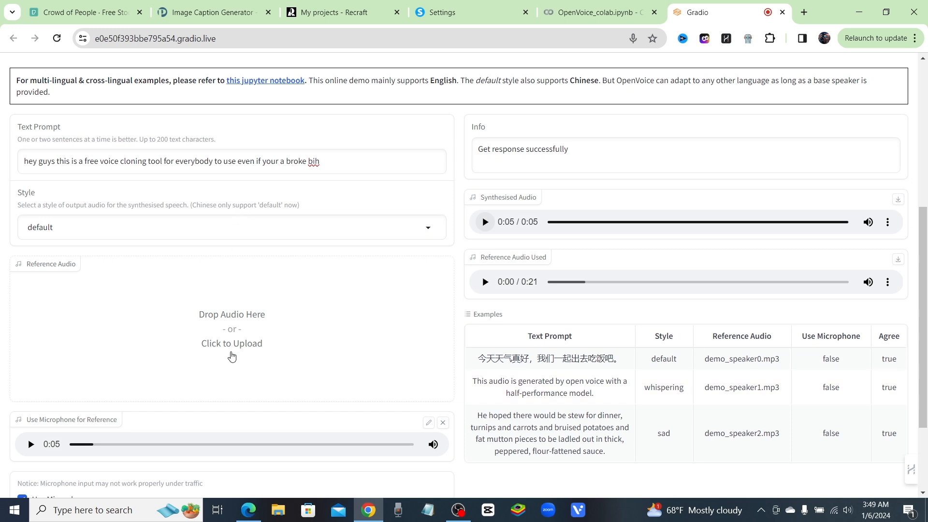
mouse_move(112, 354)
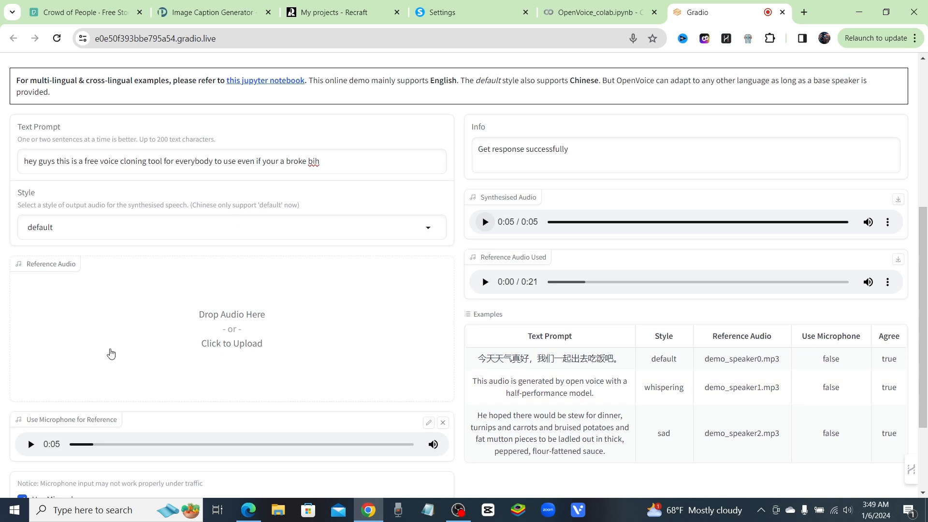
mouse_move(312, 313)
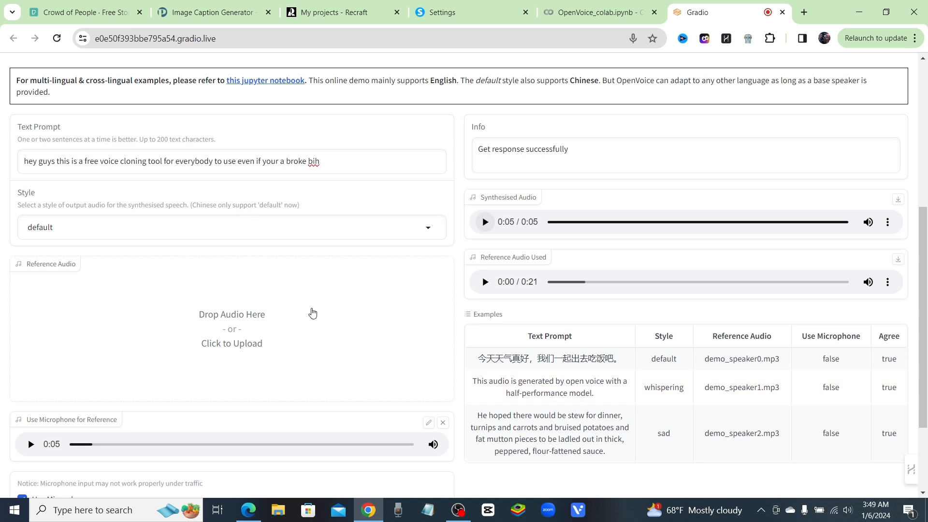
mouse_move(165, 371)
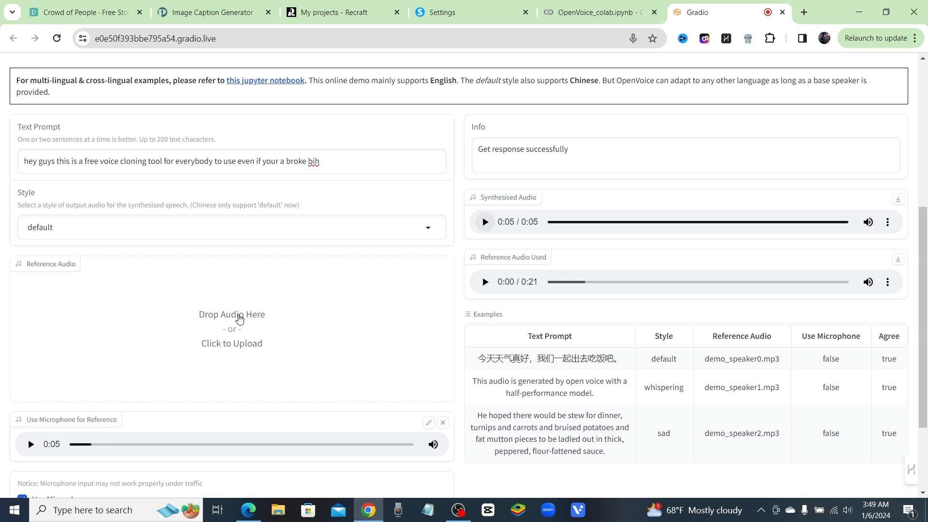
mouse_move(296, 379)
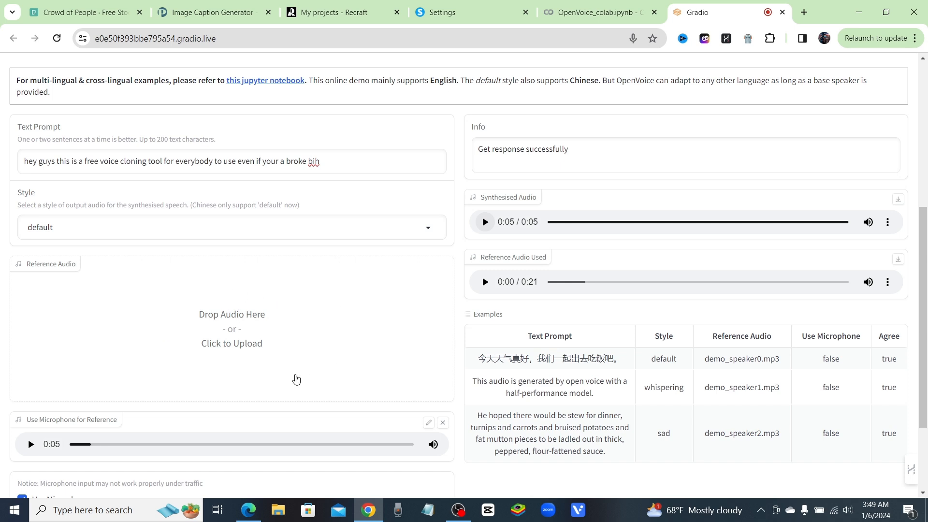
mouse_move(231, 343)
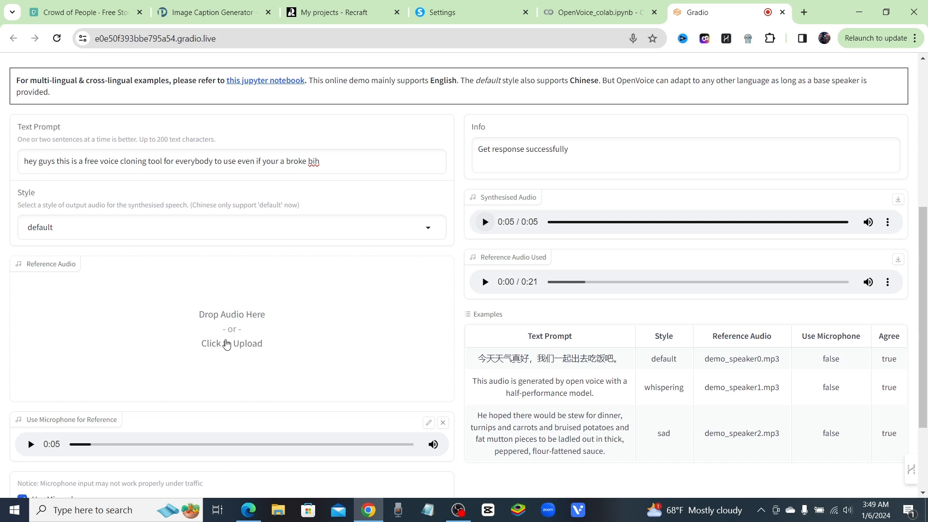
click(231, 343)
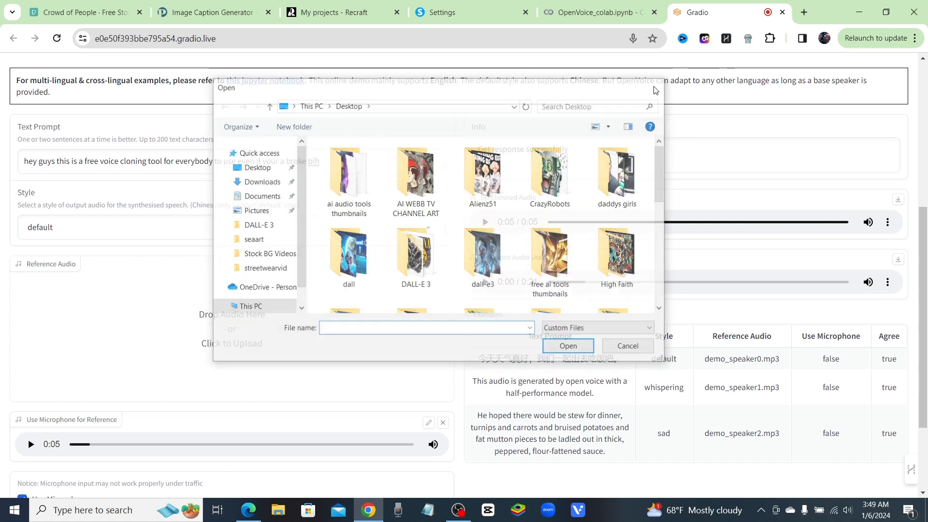
click(627, 347)
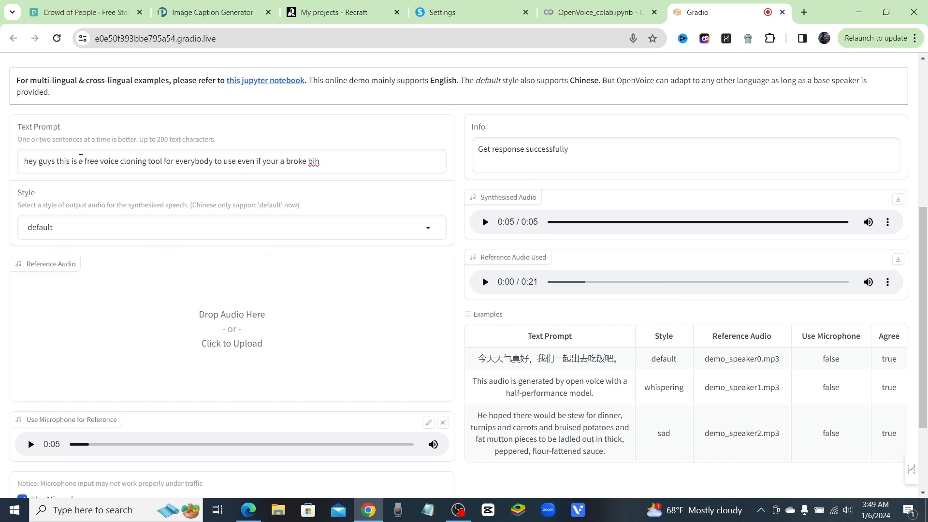
mouse_move(403, 281)
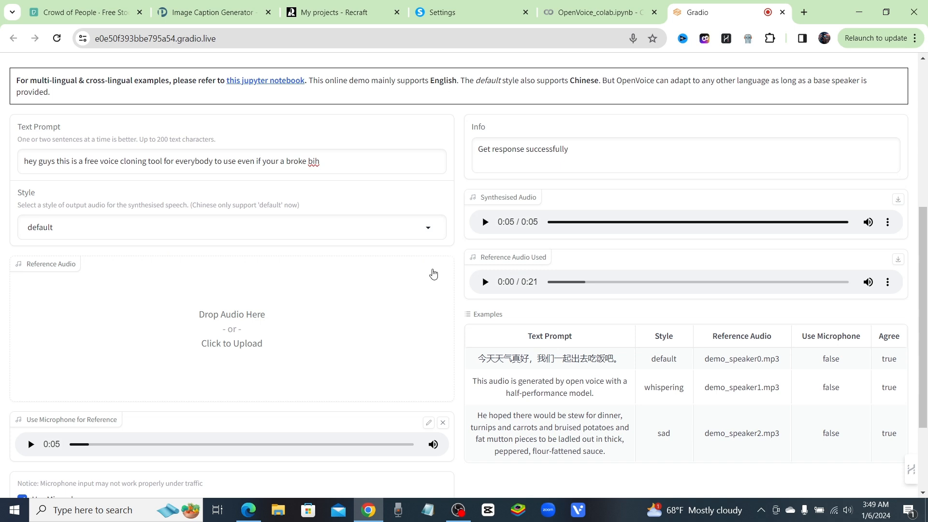
mouse_move(484, 260)
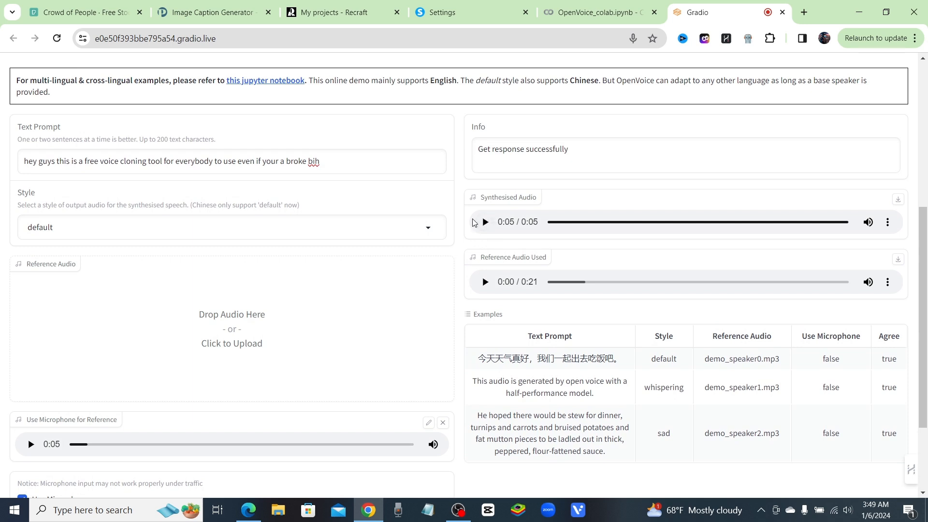
mouse_move(484, 222)
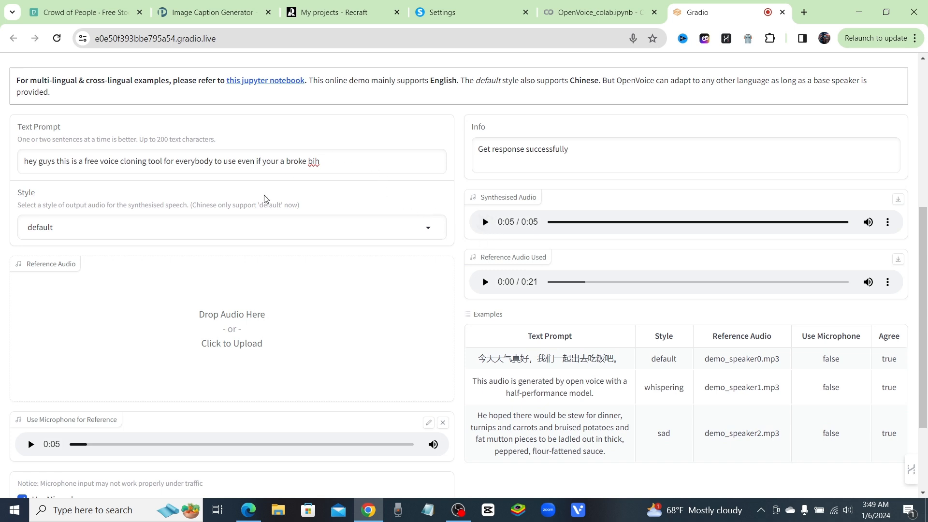
mouse_move(461, 196)
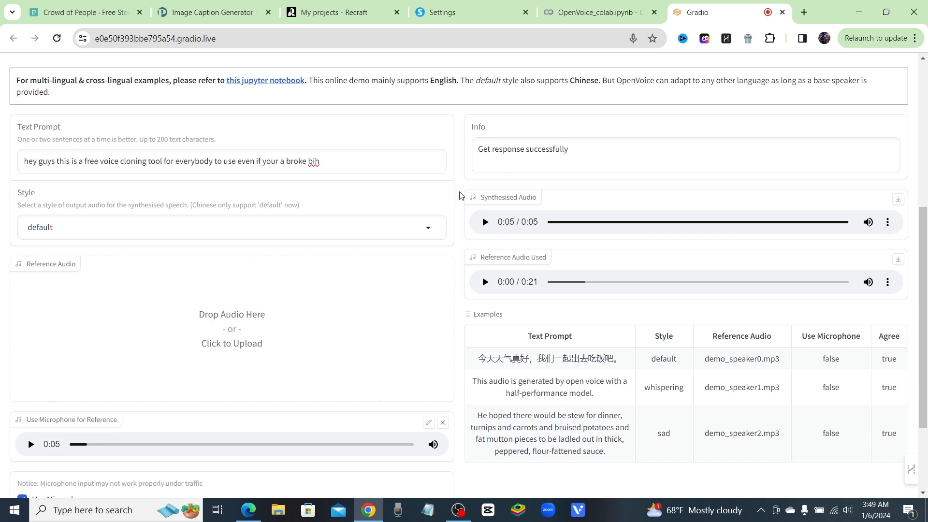